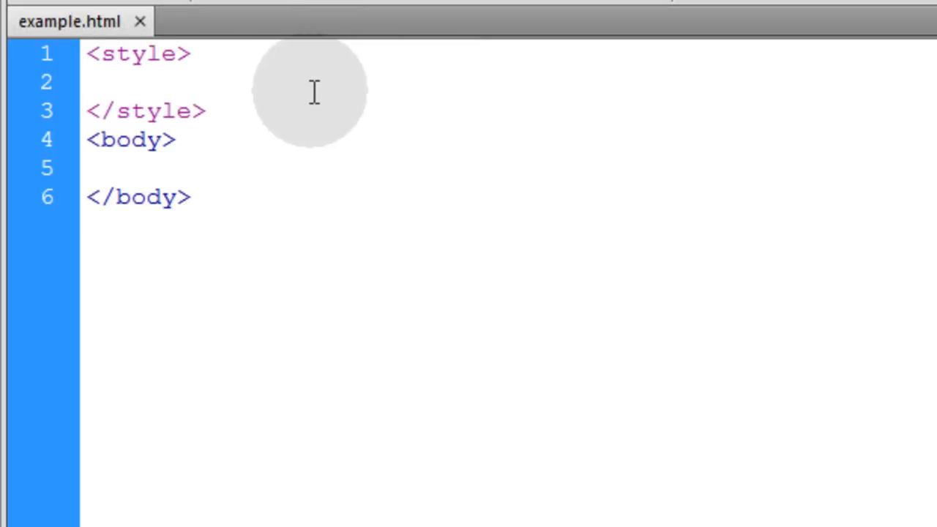
Add a body{ margin:0px; } rule inside the style block.
click(88, 82)
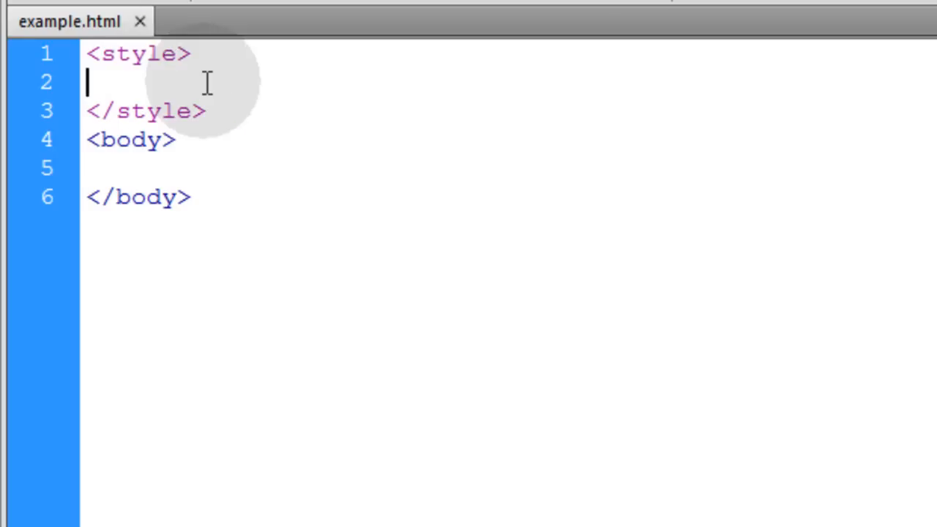
text(body{ margin:0px; })
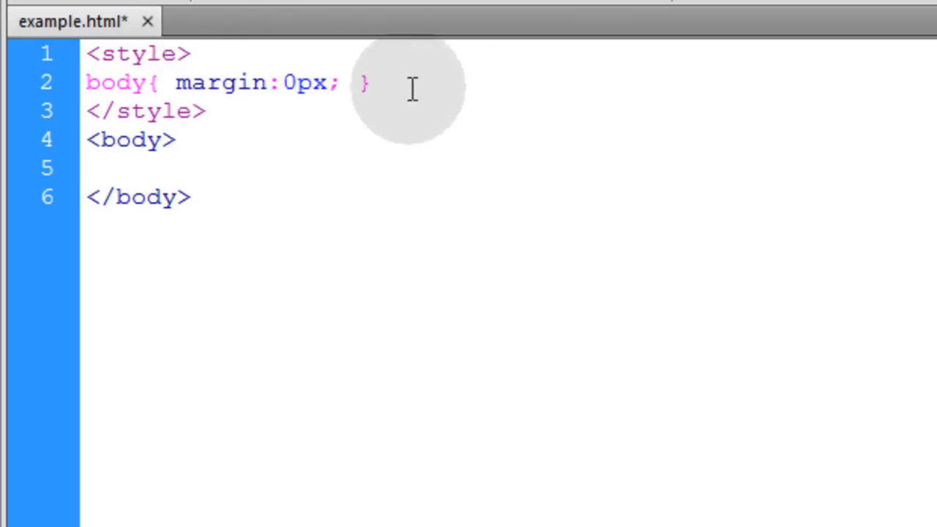
click(370, 82)
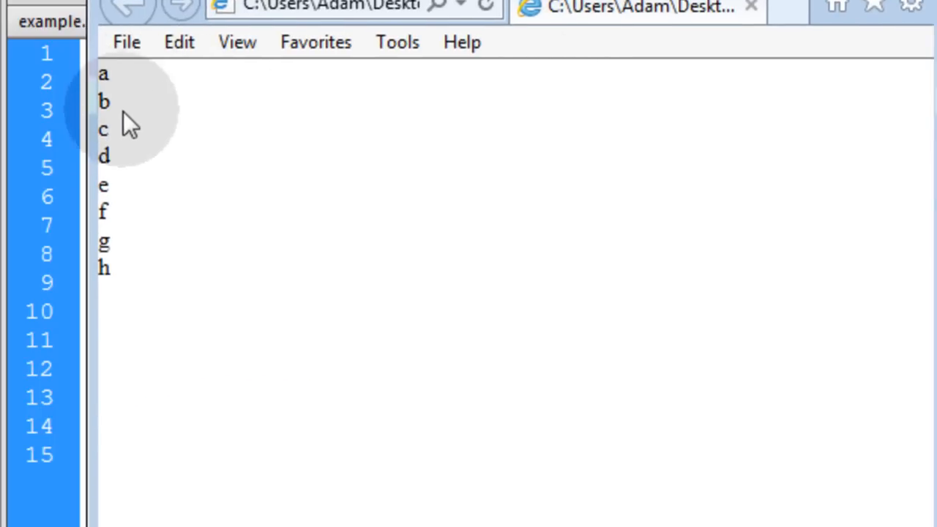
mouse_move(468, 153)
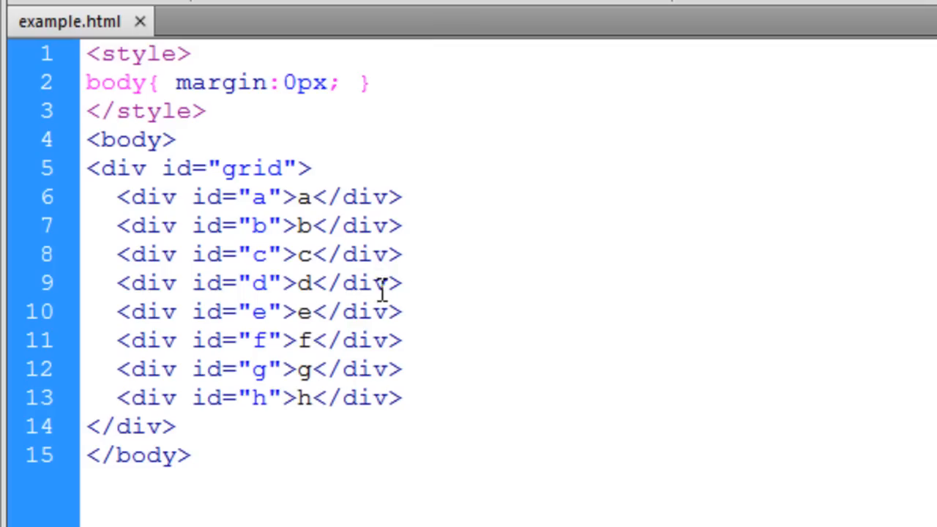
Place the cursor after the body rule and highlight the letter a in the first grid div.
click(370, 82)
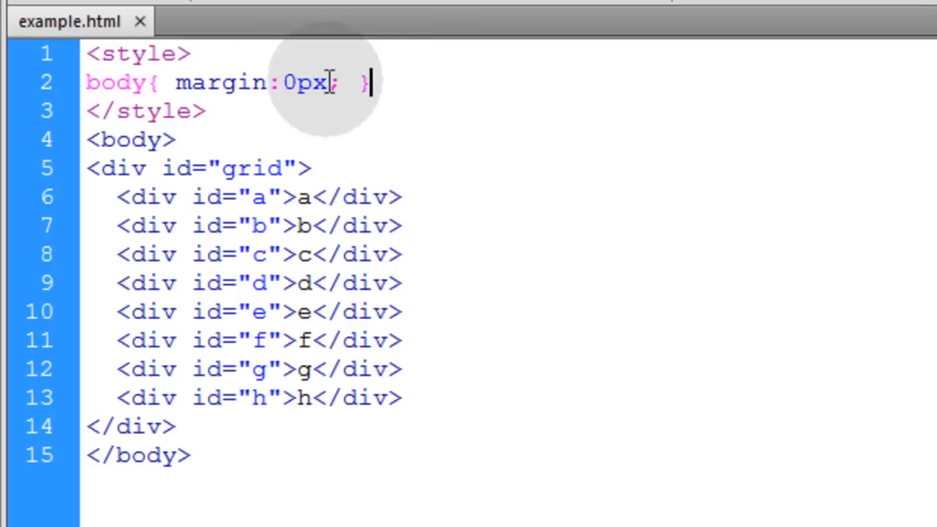
mouse_move(479, 98)
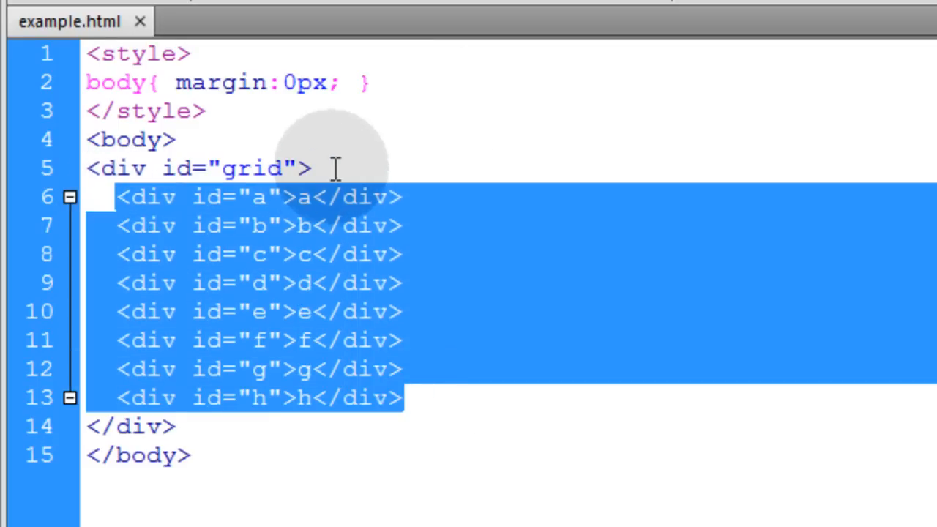
click(401, 225)
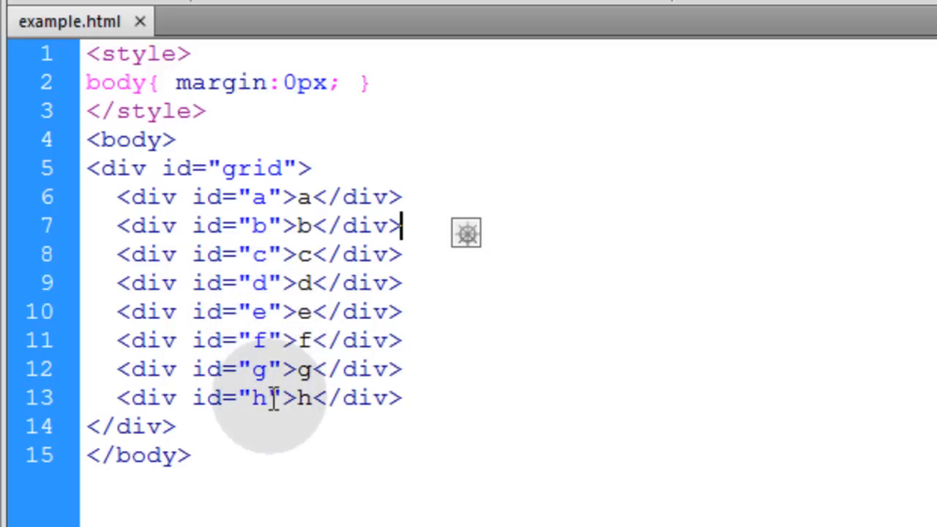
double_click(303, 197)
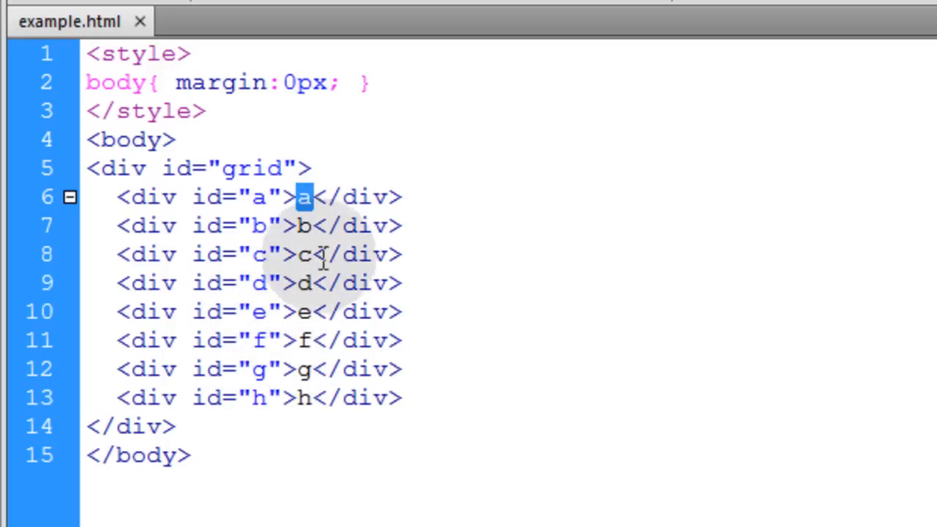
mouse_move(311, 226)
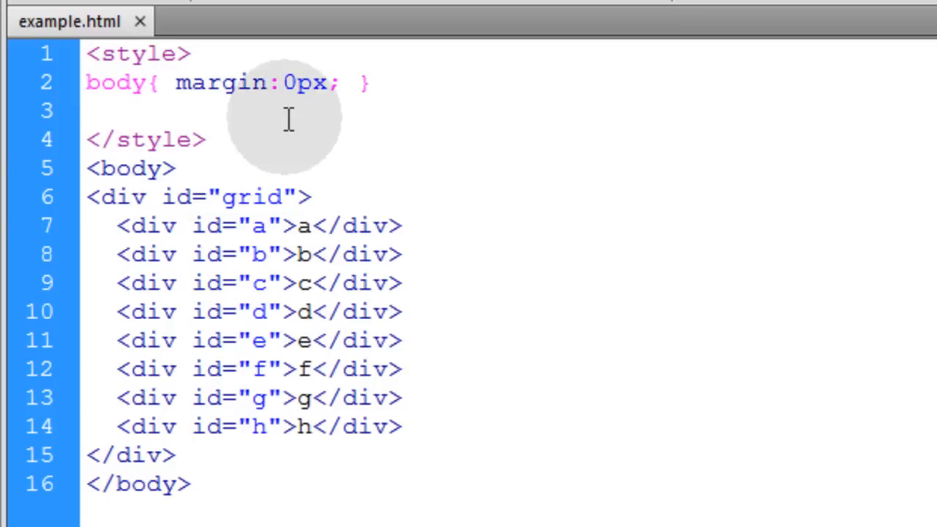
Write a #grid{} rule with display: -ms-grid; and save the page.
click(88, 110)
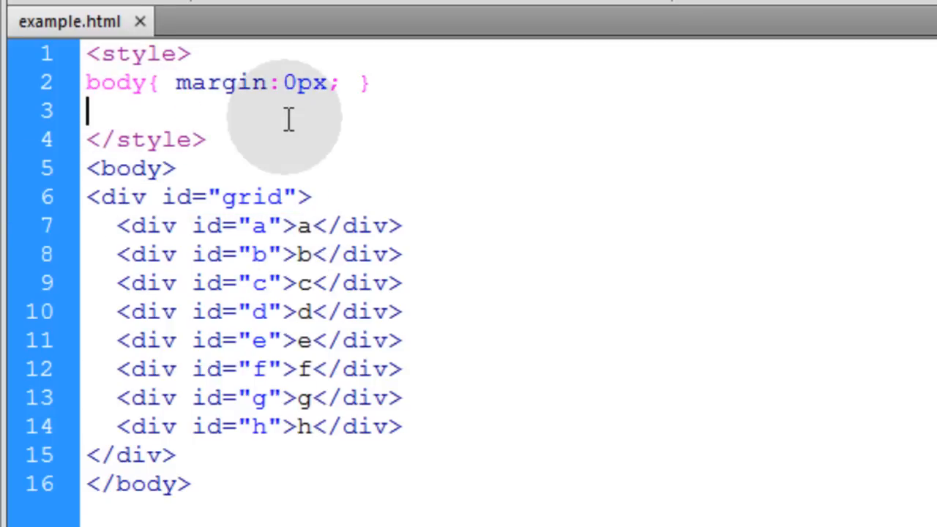
text(#)
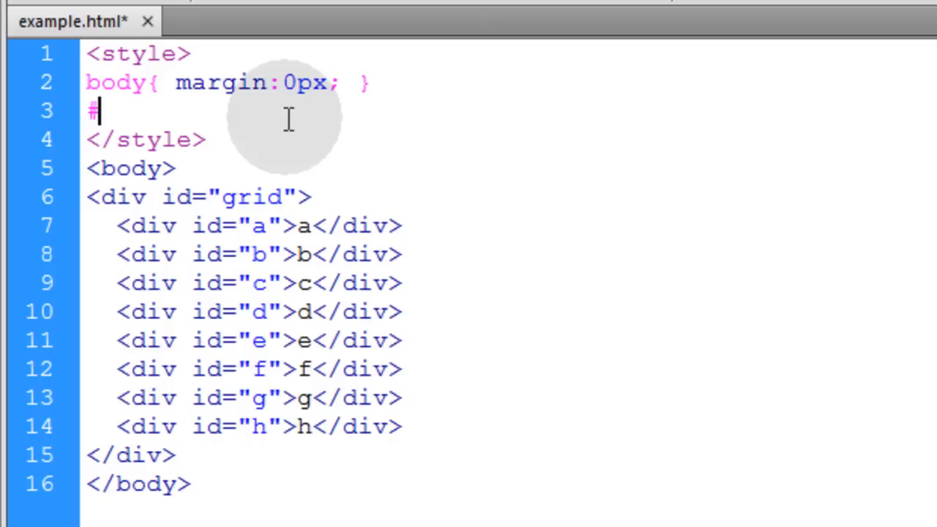
text(grid{})
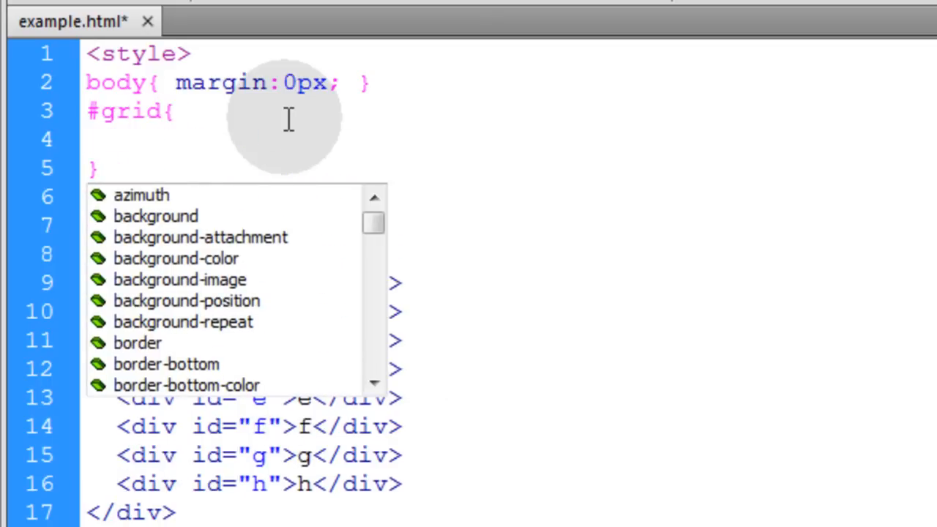
text(display: grid;)
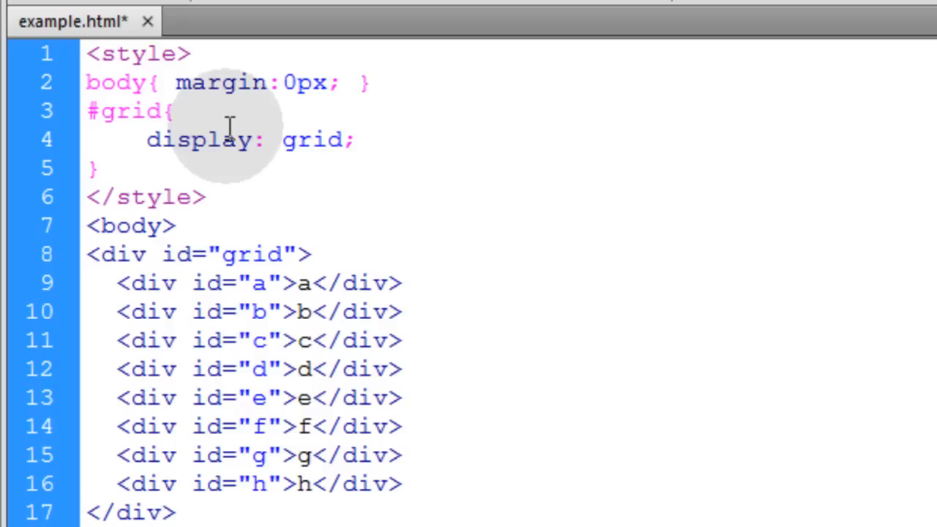
click(280, 139)
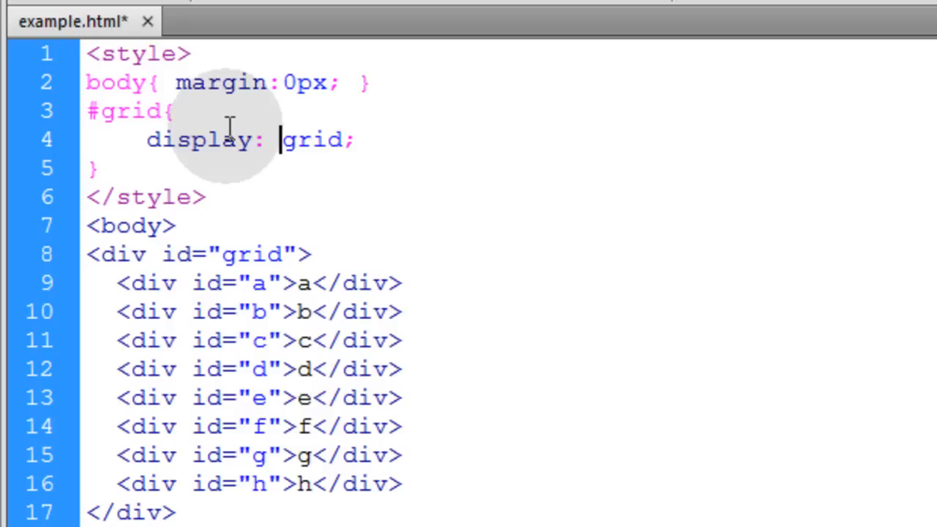
text(-ms-)
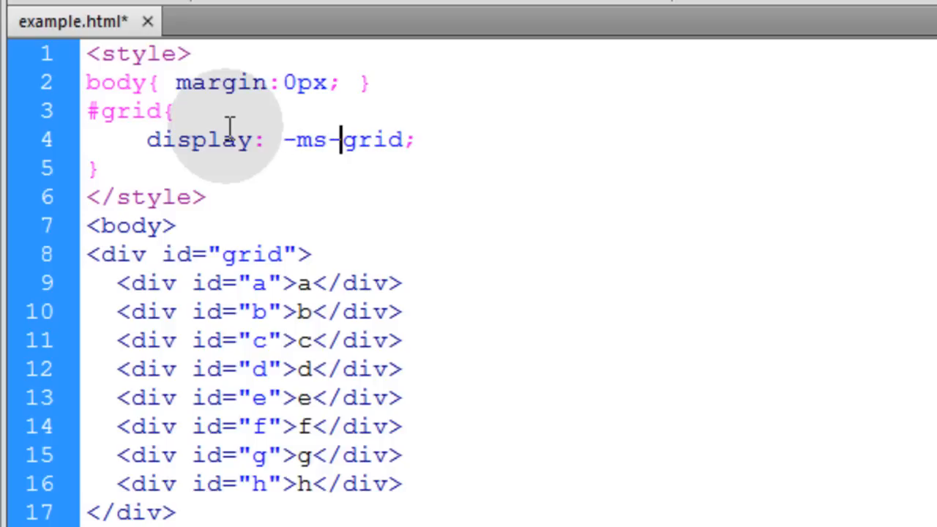
key(ctrl+s)
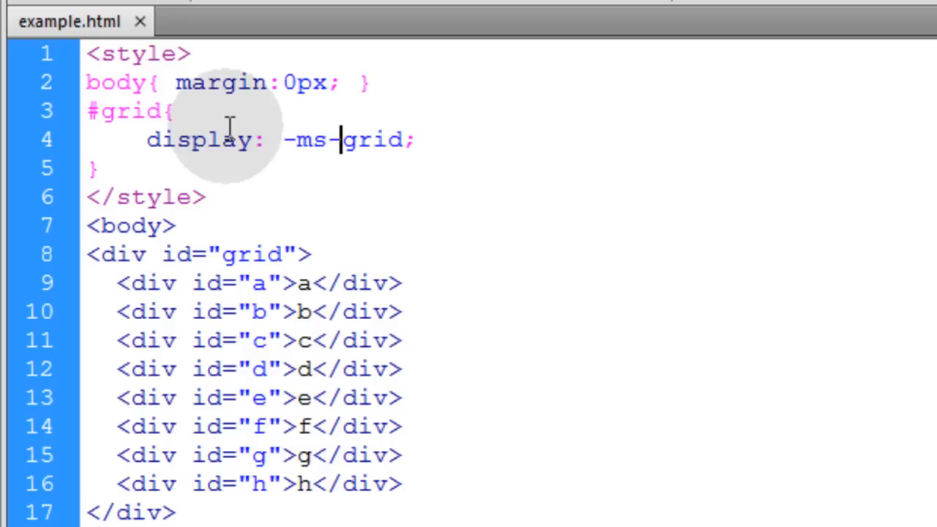
key(Backspace)
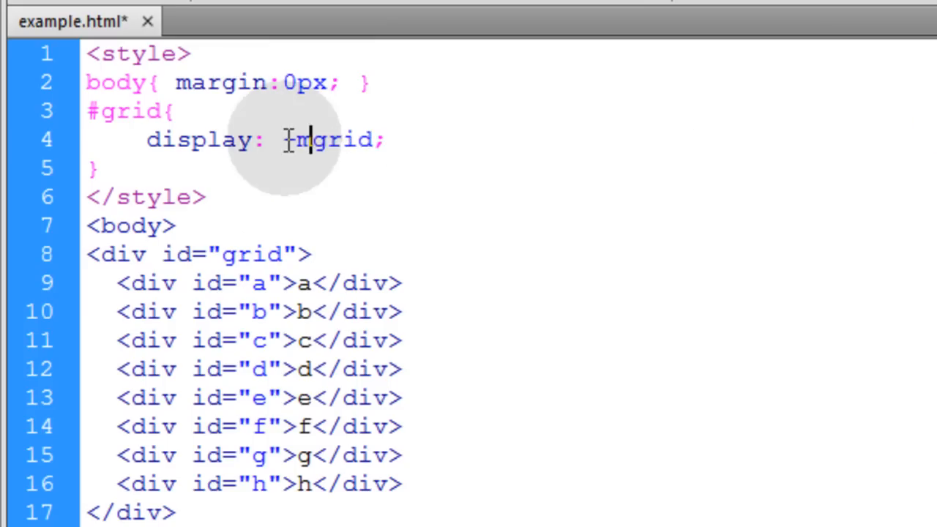
text(-ms-)
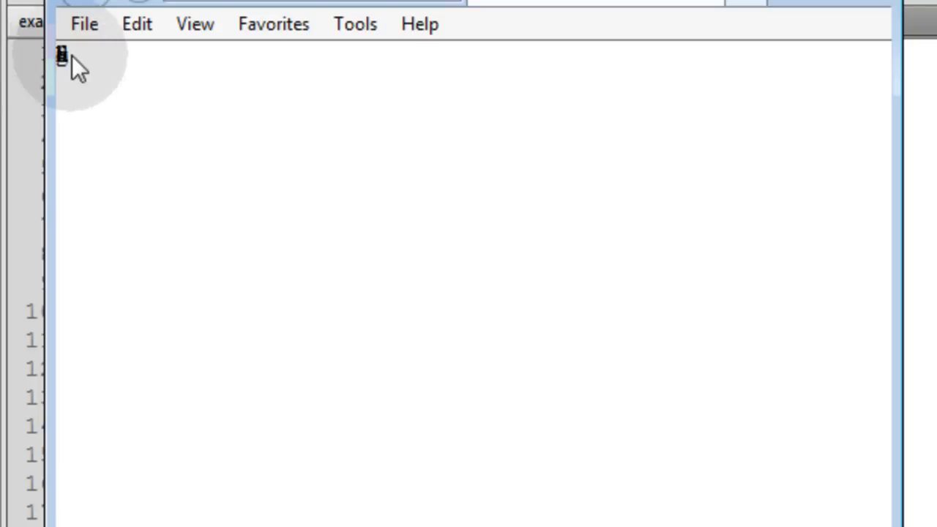
mouse_move(410, 80)
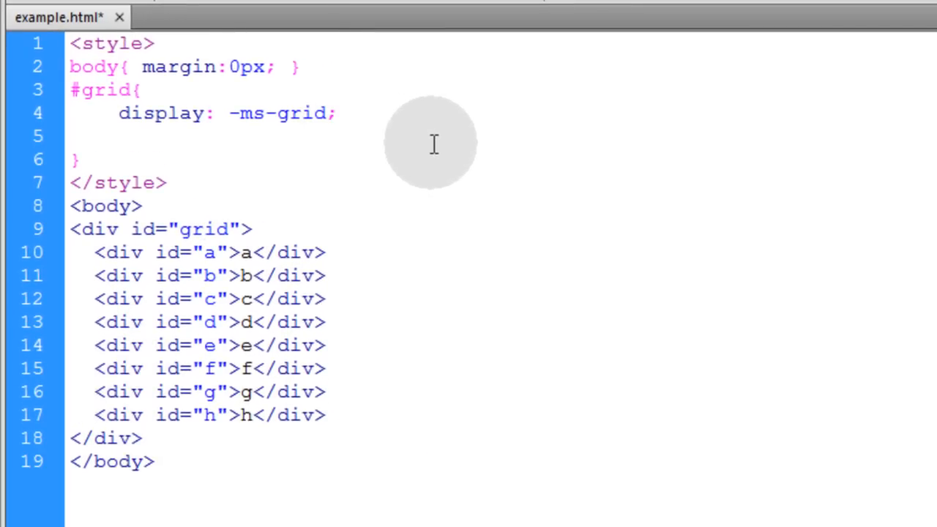
Add -ms-grid-columns: 25% 25% 25% 25%; and -ms-grid-rows: 50vh 50vh; to the #grid rule.
click(117, 136)
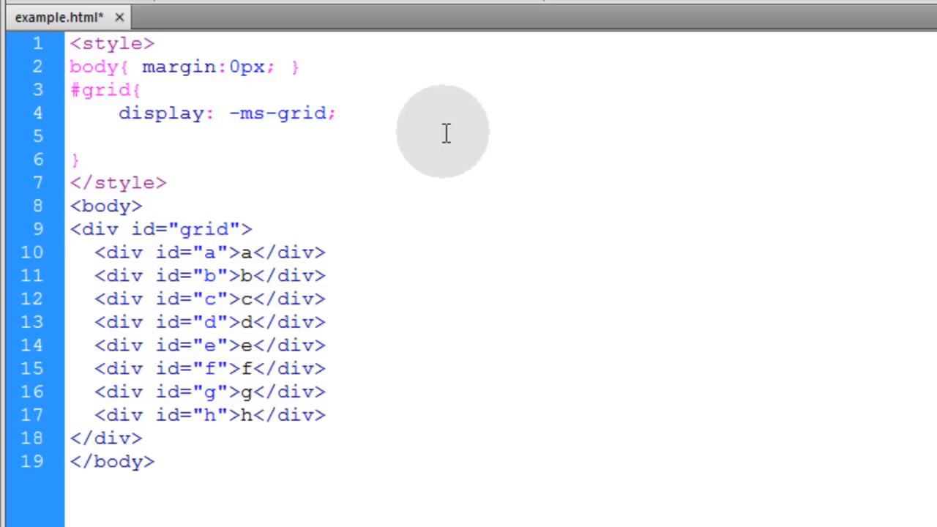
text(-ms-grid-columns: 25% 25% 25% 25%;)
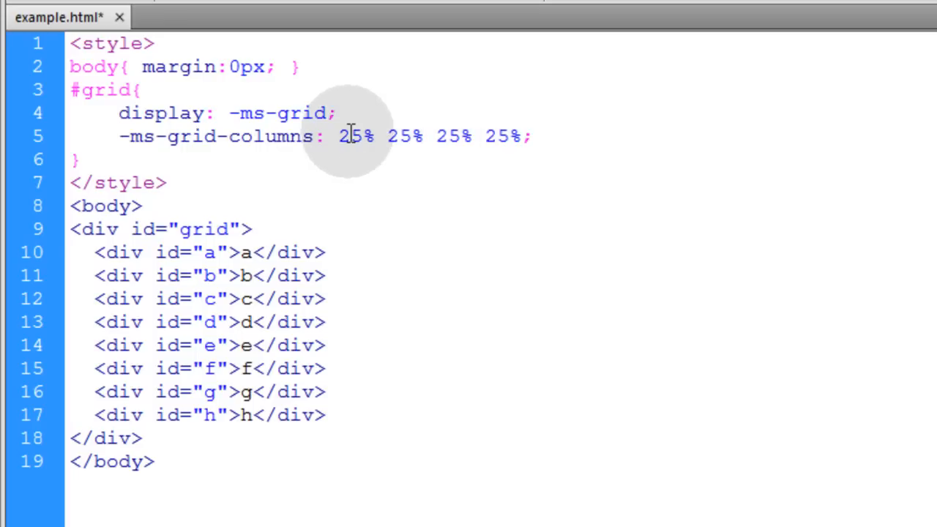
double_click(359, 136)
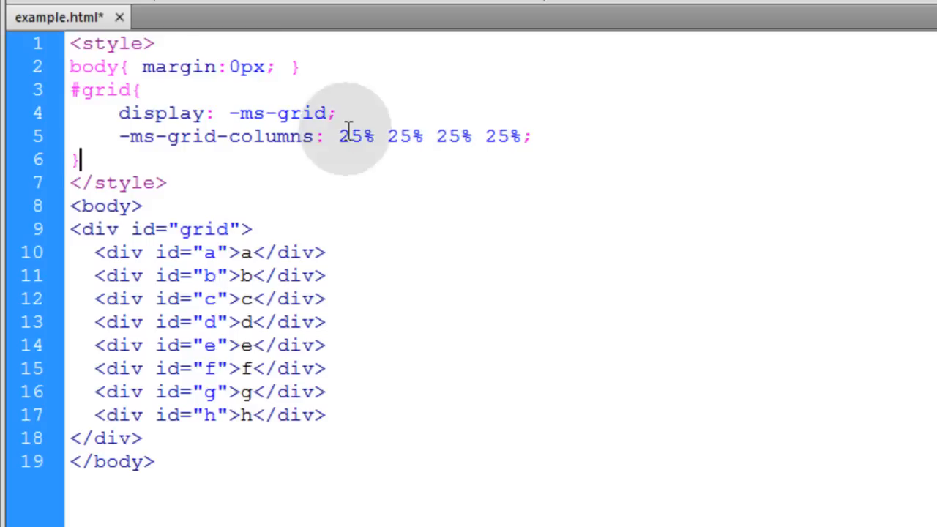
key(enter)
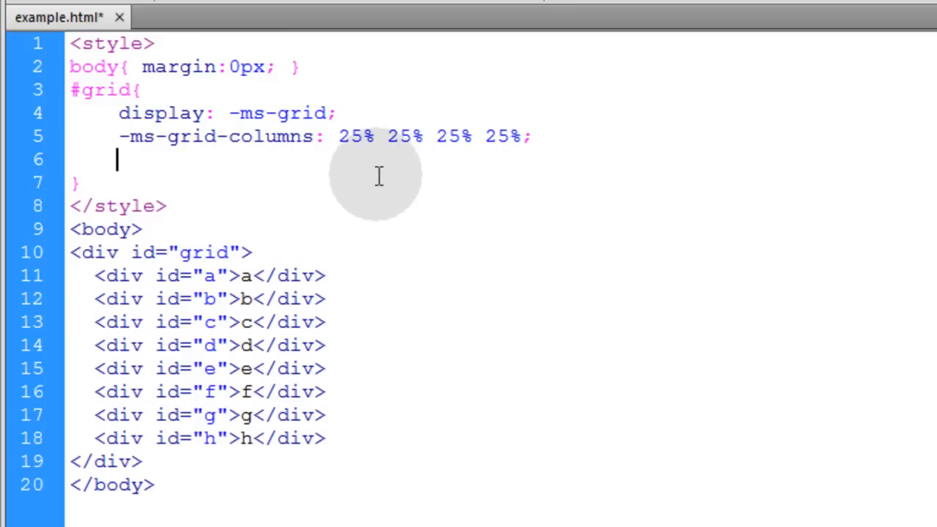
text(-ms-grid-rows: 50vh 50vh;)
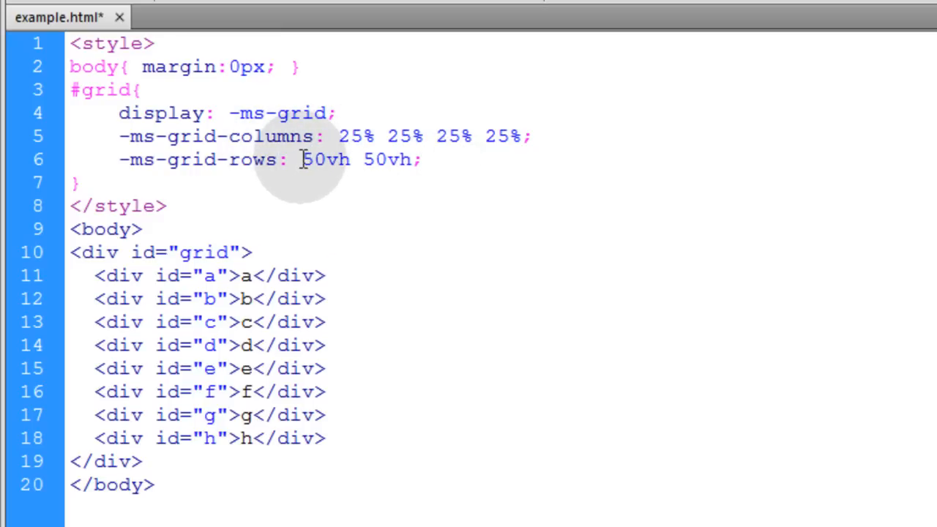
double_click(312, 159)
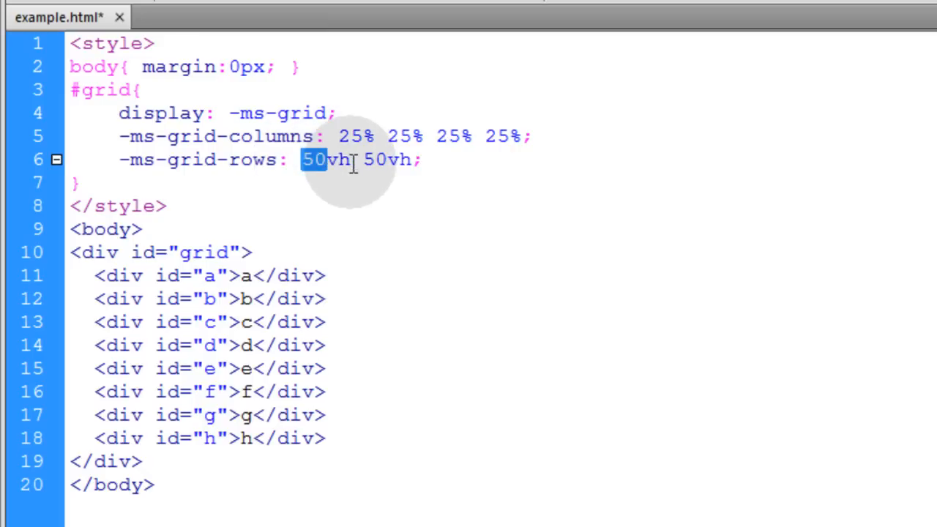
click(420, 160)
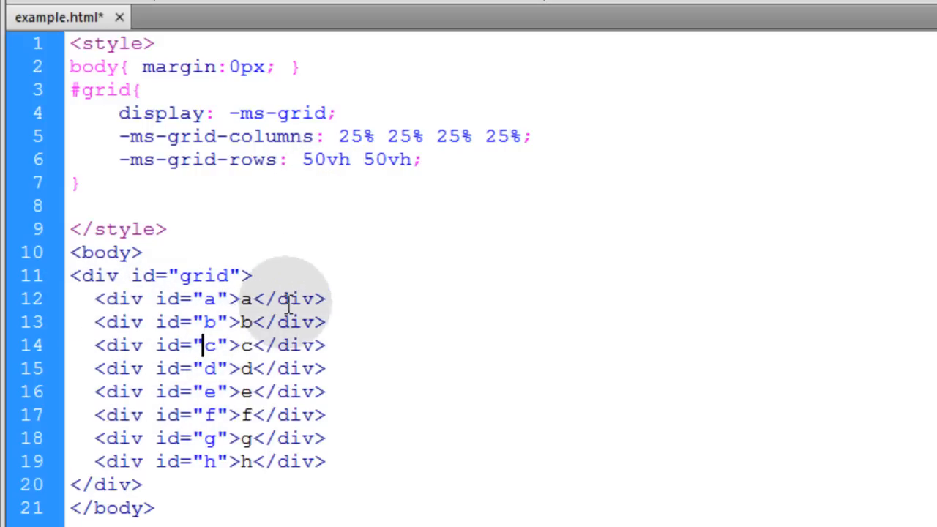
Add a #grid > * rule with #CCC background, 1px black border and 75px font size.
text(#grid > * { background: #CCC; border:#000 1px solid; font-size:75px; })
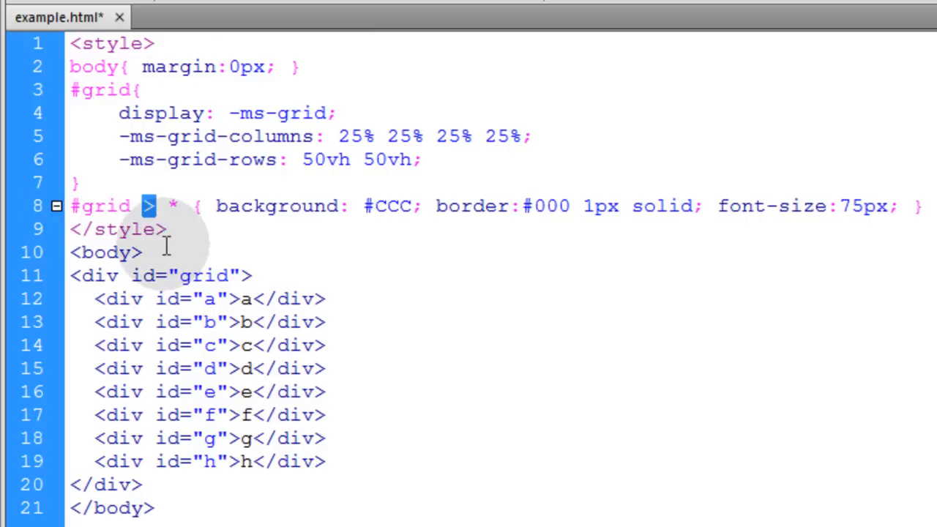
mouse_move(187, 208)
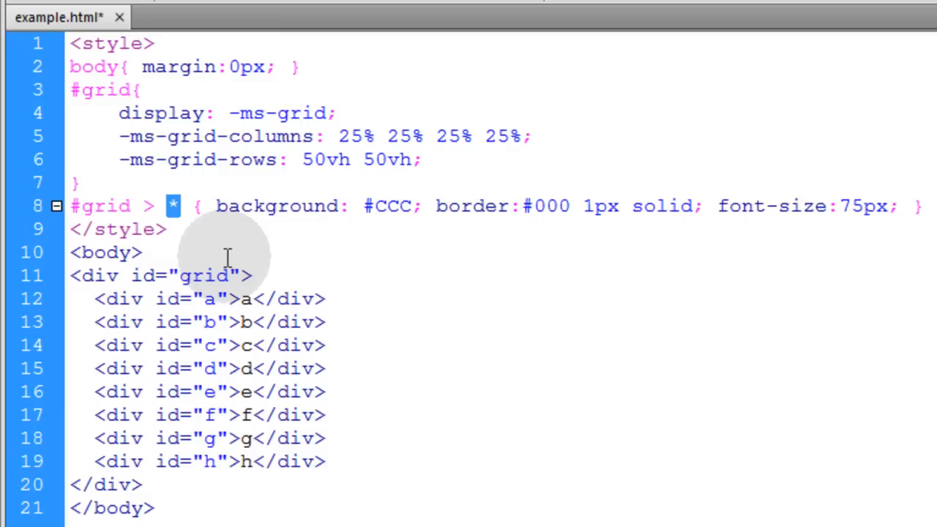
drag(215, 205, 428, 206)
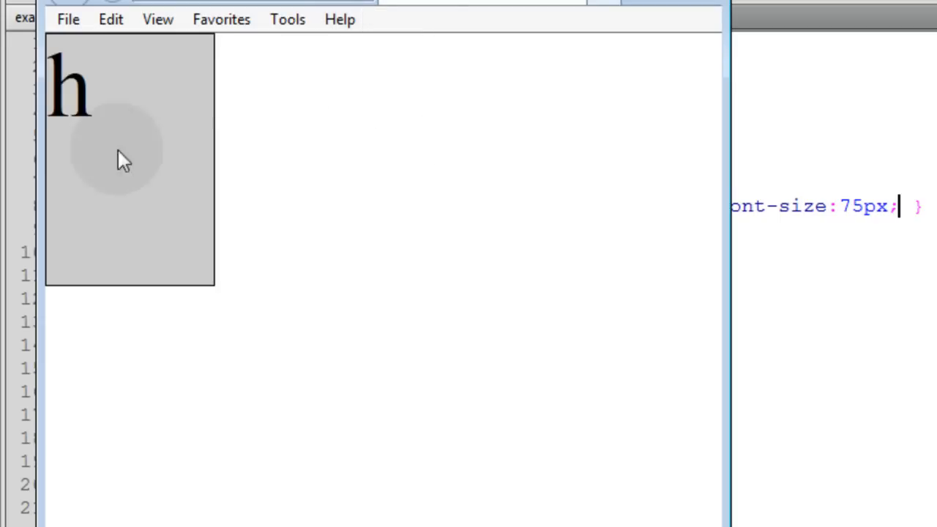
mouse_move(137, 130)
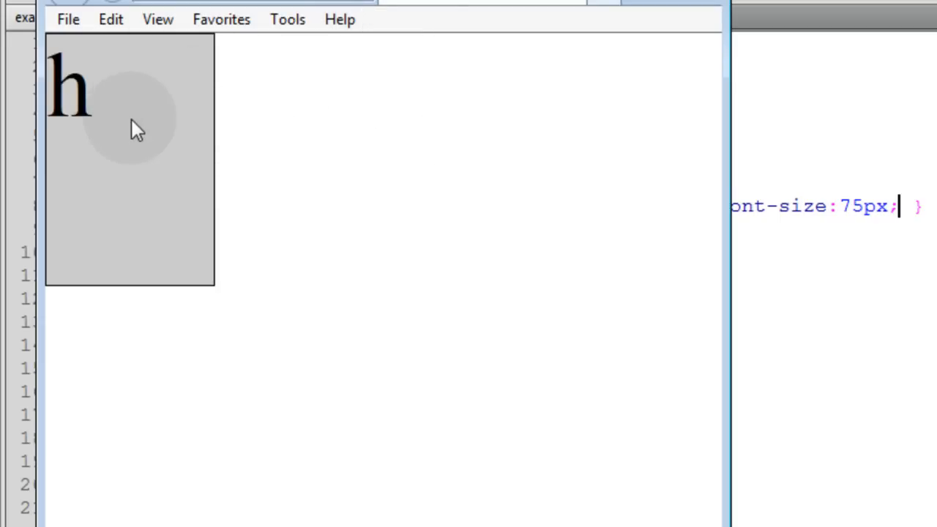
mouse_move(172, 101)
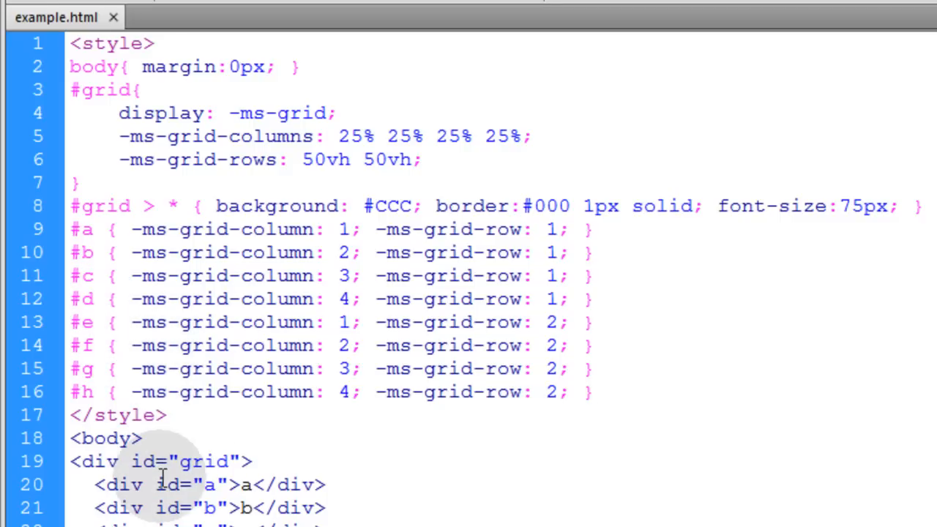
Assign -ms-grid-column and -ms-grid-row to #a–#h and enlarge the browser to view the four-by-two grid.
click(411, 298)
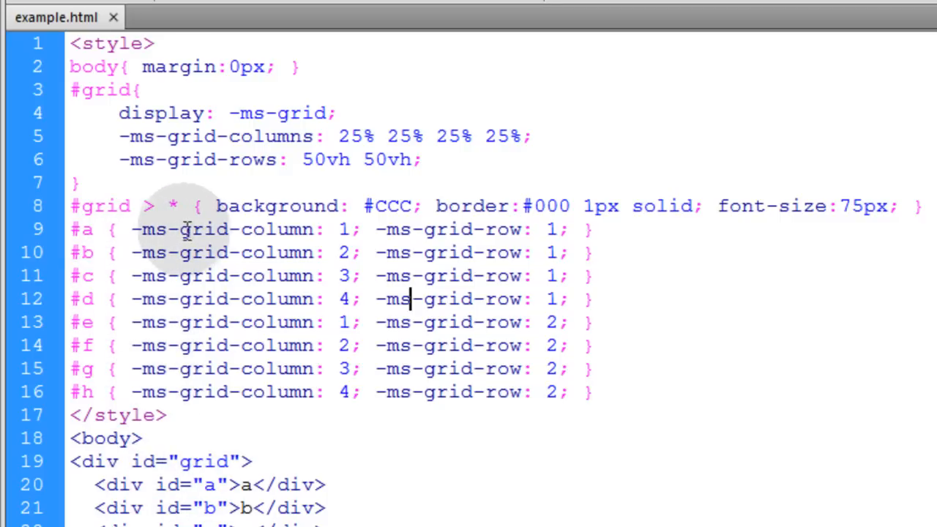
double_click(247, 229)
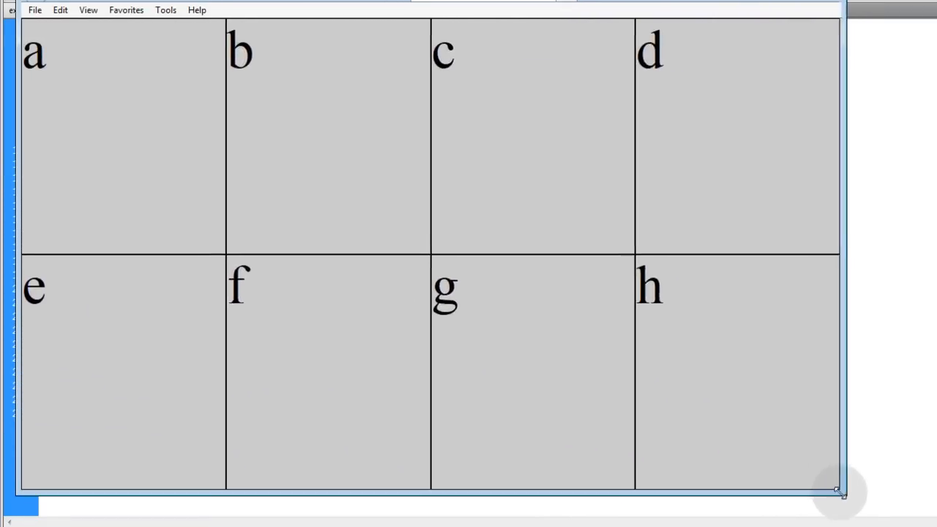
drag(838, 490, 450, 300)
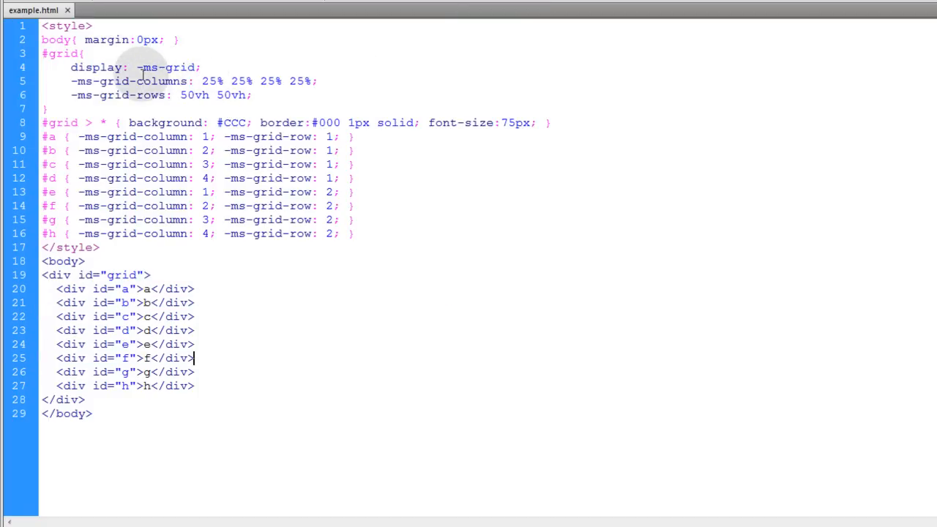
double_click(194, 95)
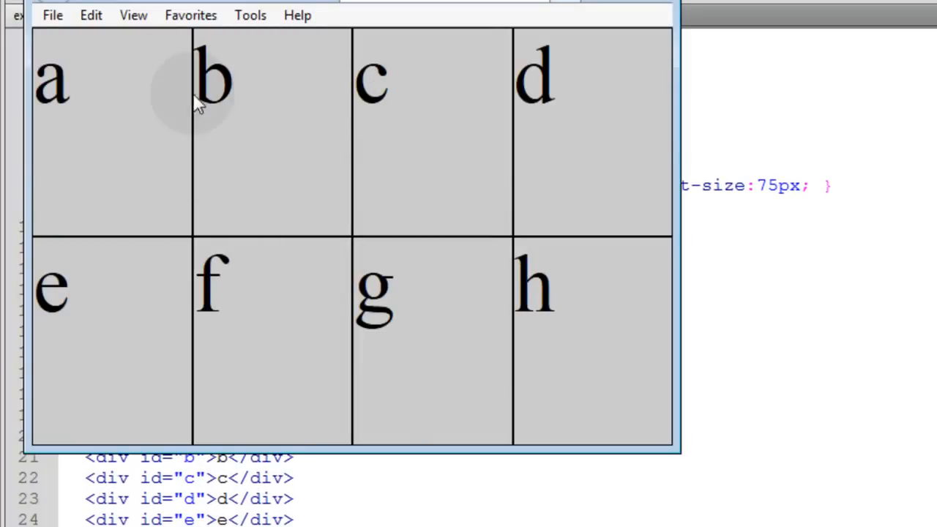
mouse_move(101, 351)
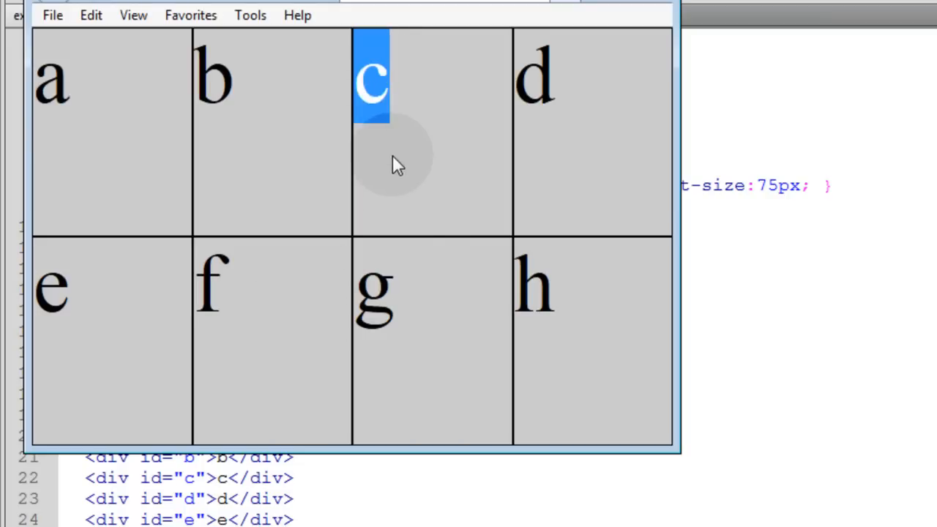
click(51, 285)
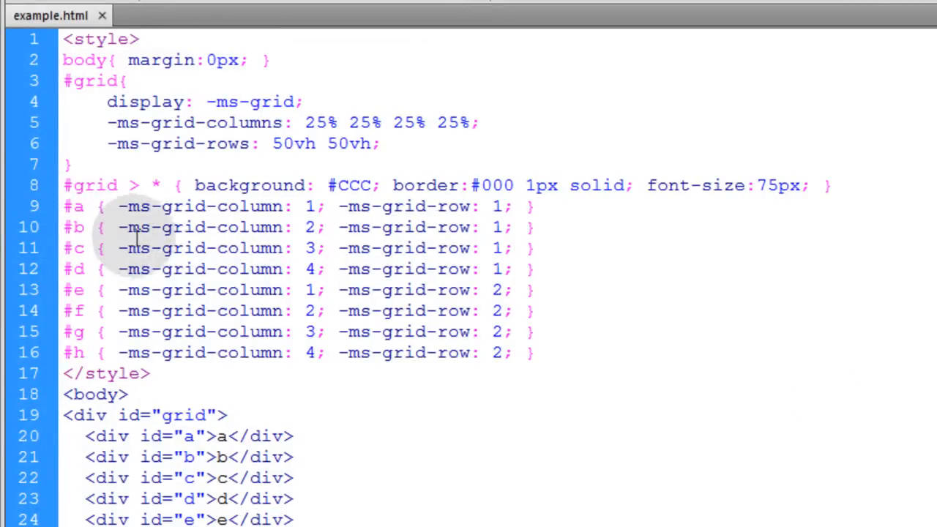
Move #c to column 1 row 2 and #e to column 3 row 1.
double_click(309, 248)
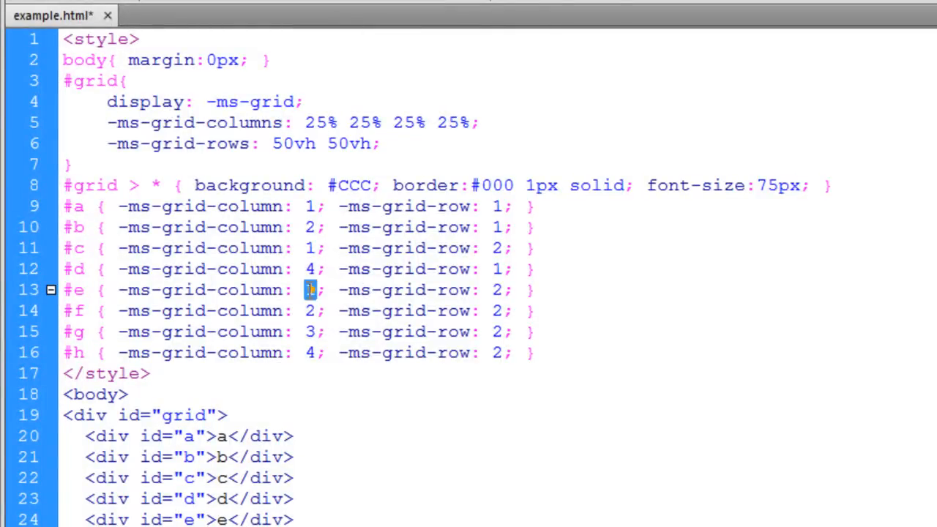
double_click(309, 290)
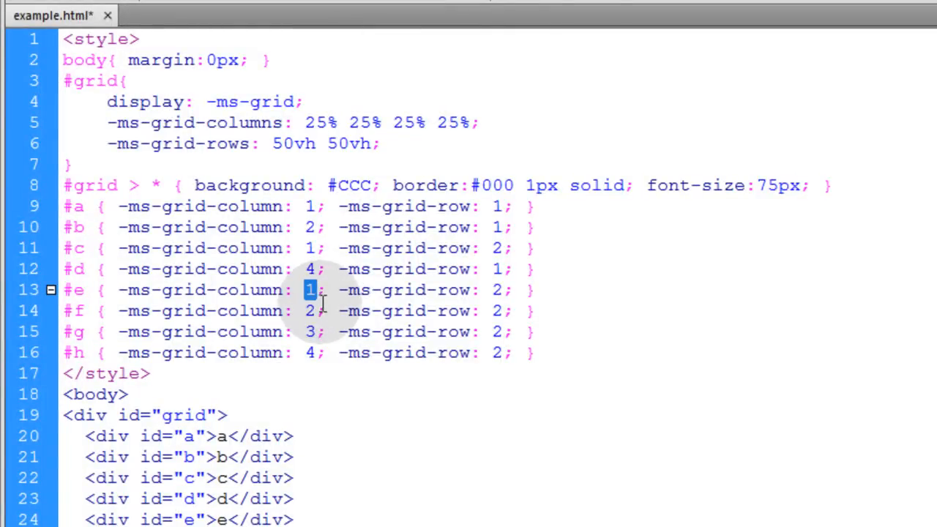
text(3)
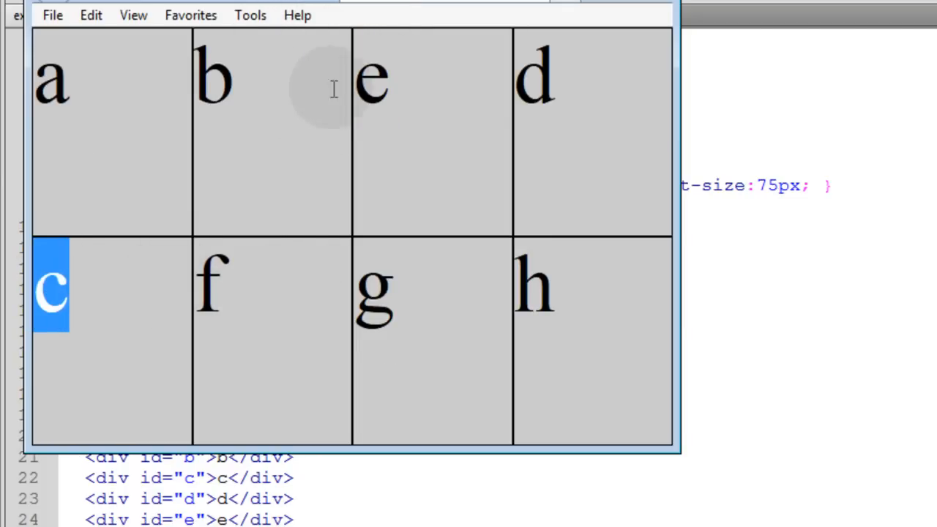
mouse_move(431, 99)
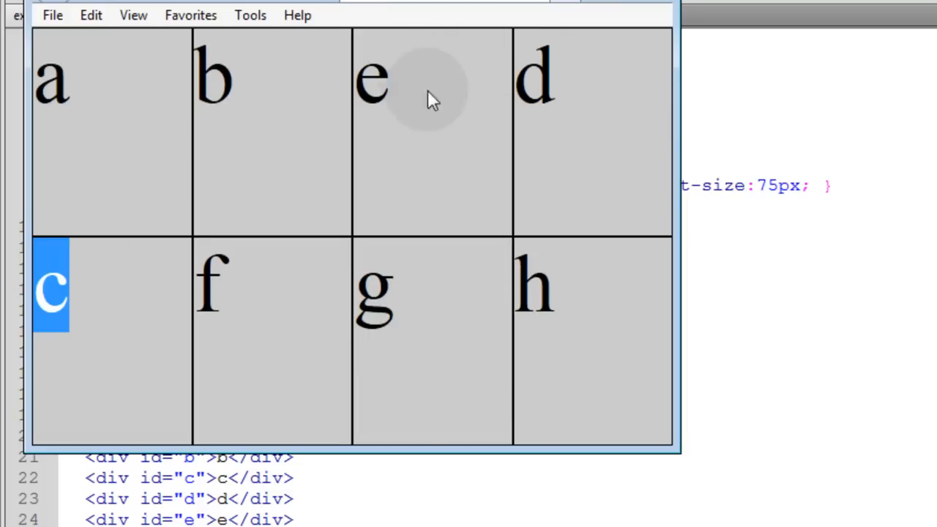
mouse_move(626, 95)
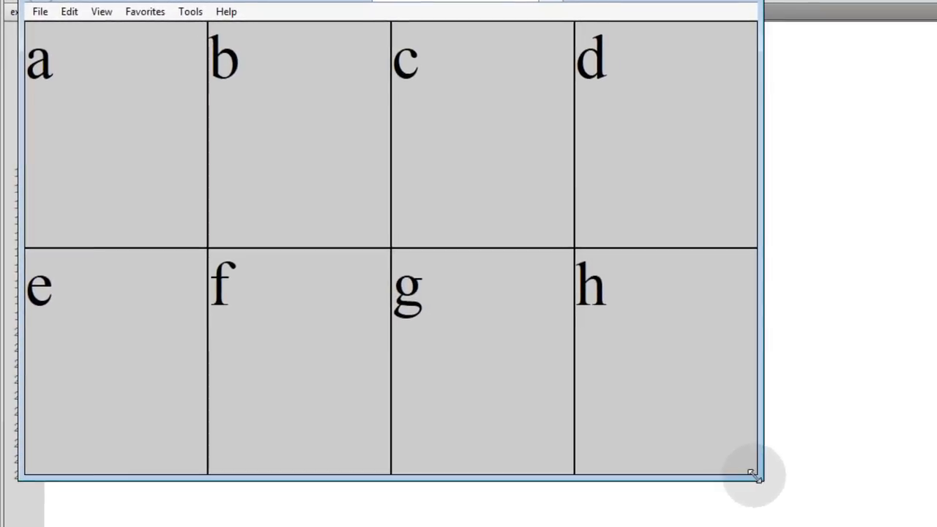
mouse_move(632, 304)
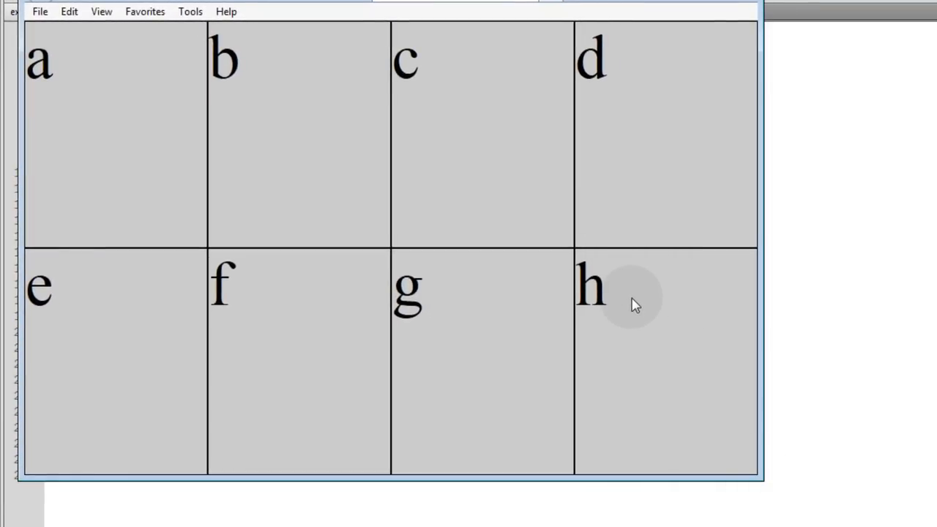
mouse_move(640, 137)
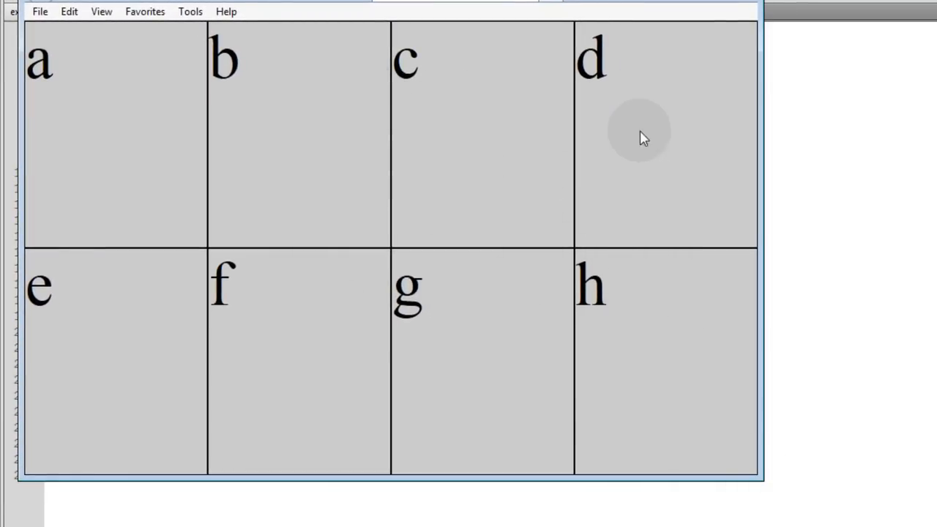
mouse_move(269, 83)
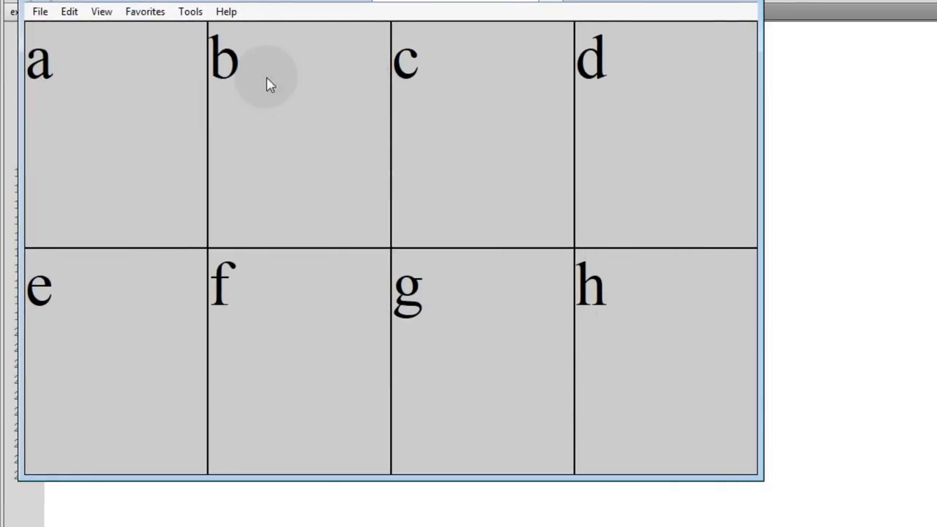
mouse_move(286, 132)
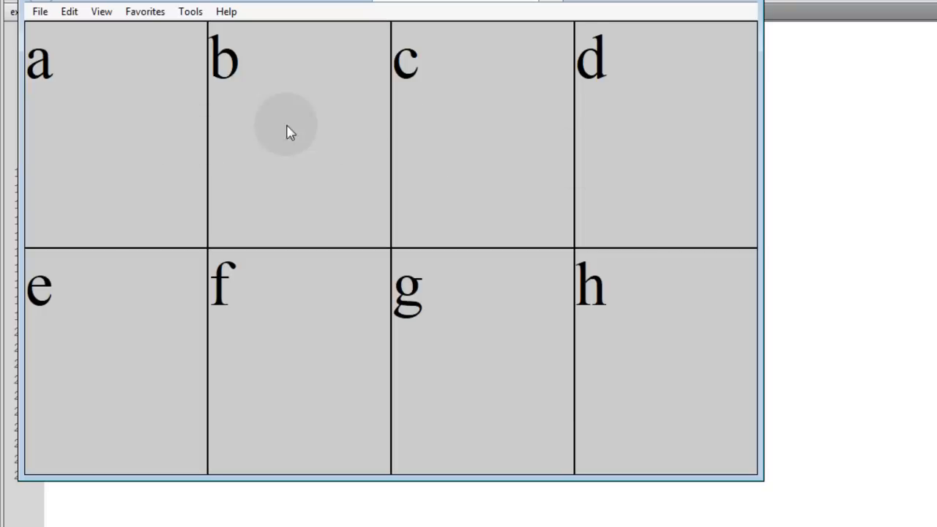
mouse_move(82, 87)
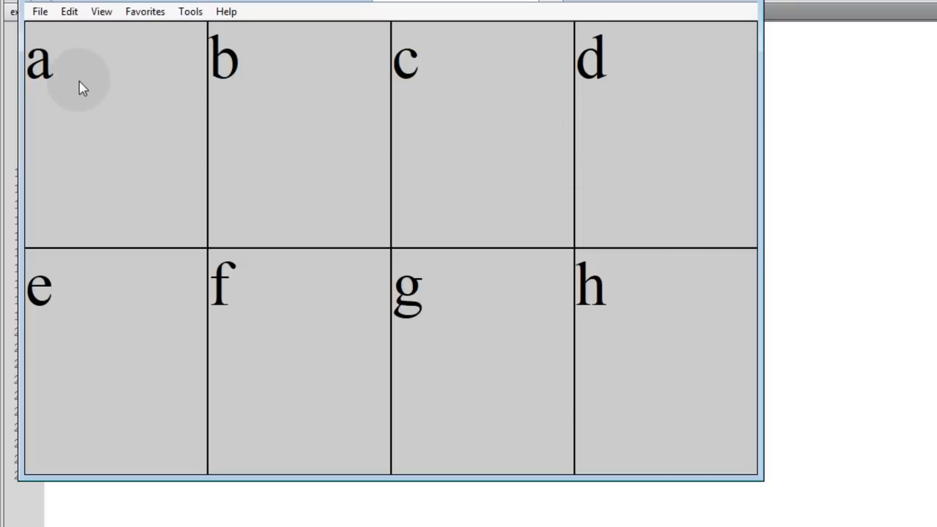
mouse_move(632, 128)
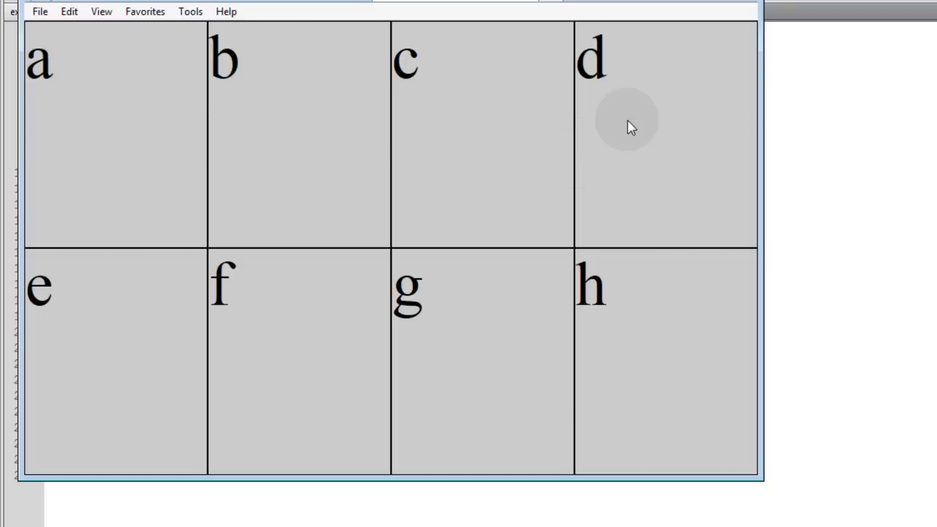
mouse_move(636, 174)
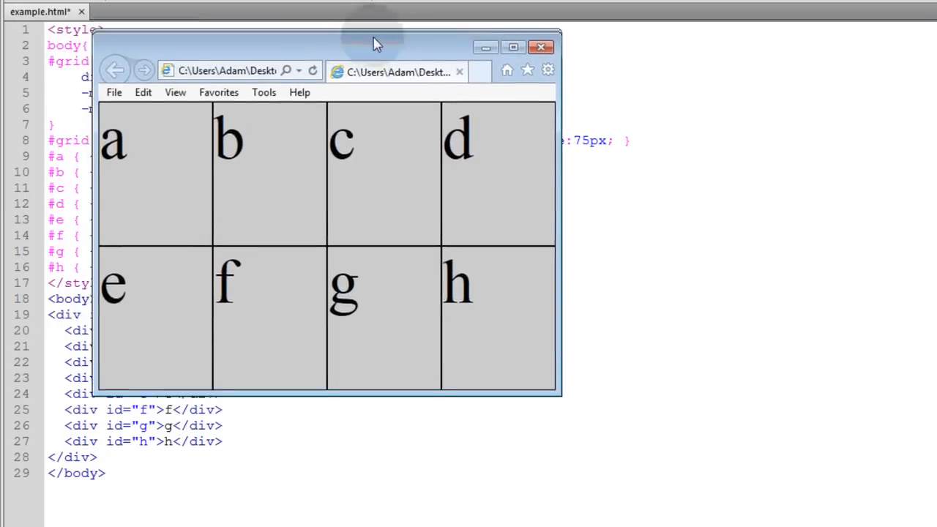
Change -ms-grid-columns to 25% 25% 15% 35%.
drag(373, 46, 278, 136)
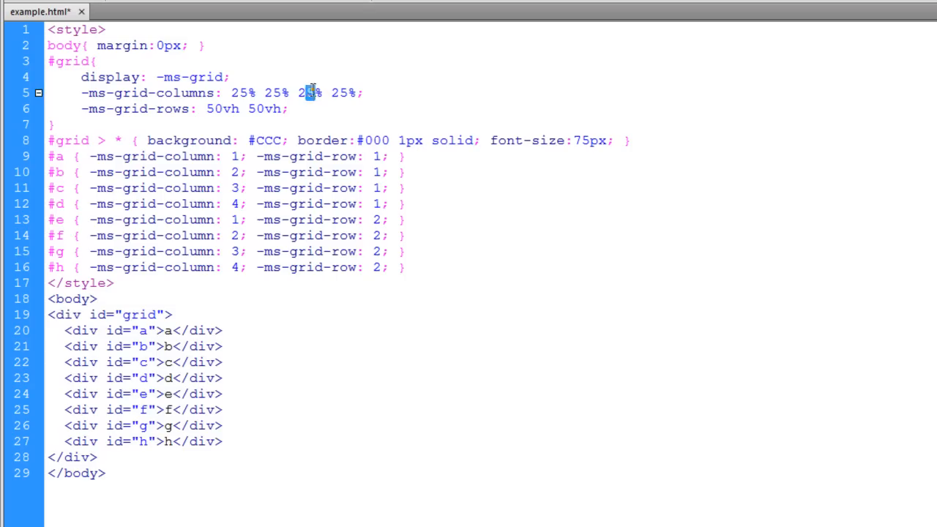
text(15)
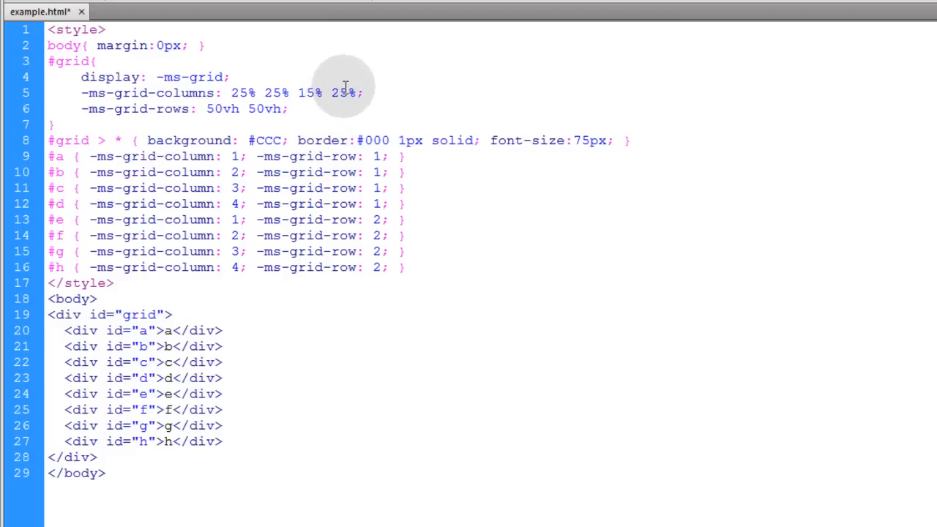
text(35%)
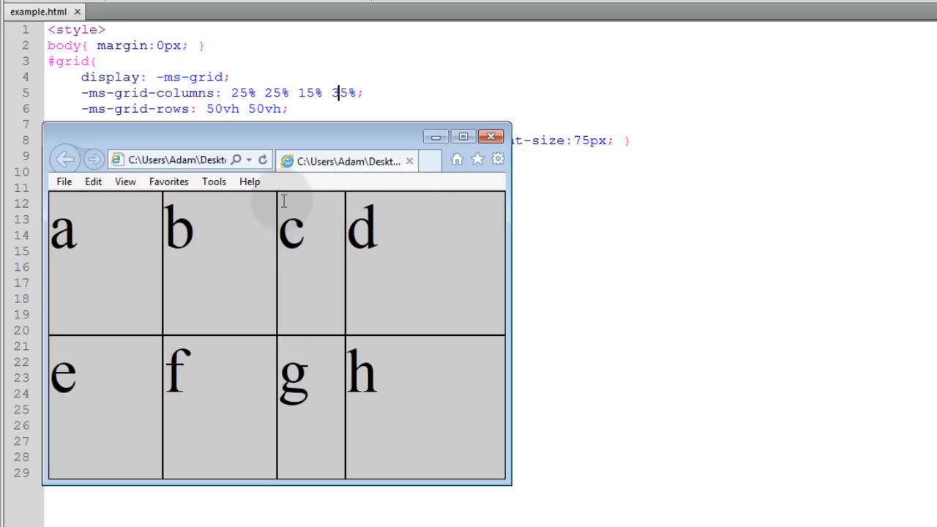
mouse_move(354, 203)
text(3)
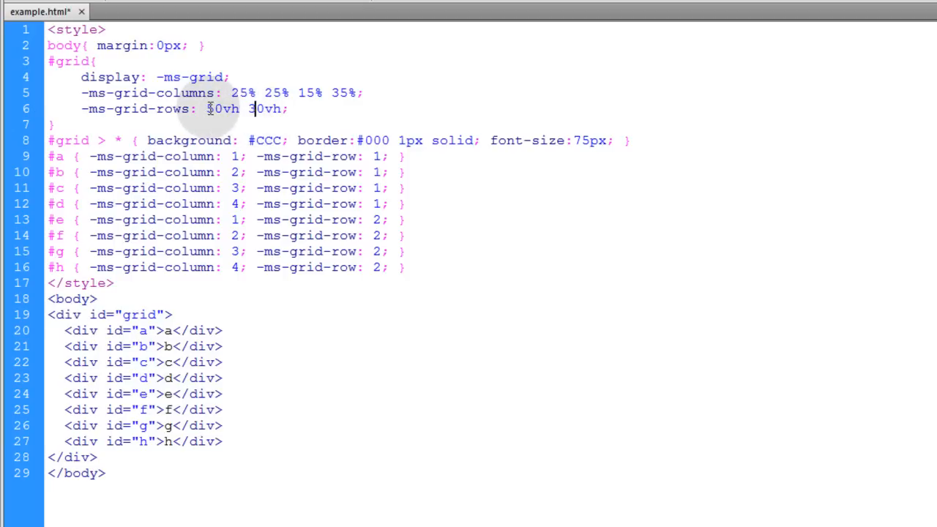
Reset -ms-grid-rows to 50vh 50vh and columns to four 25% values.
double_click(211, 108)
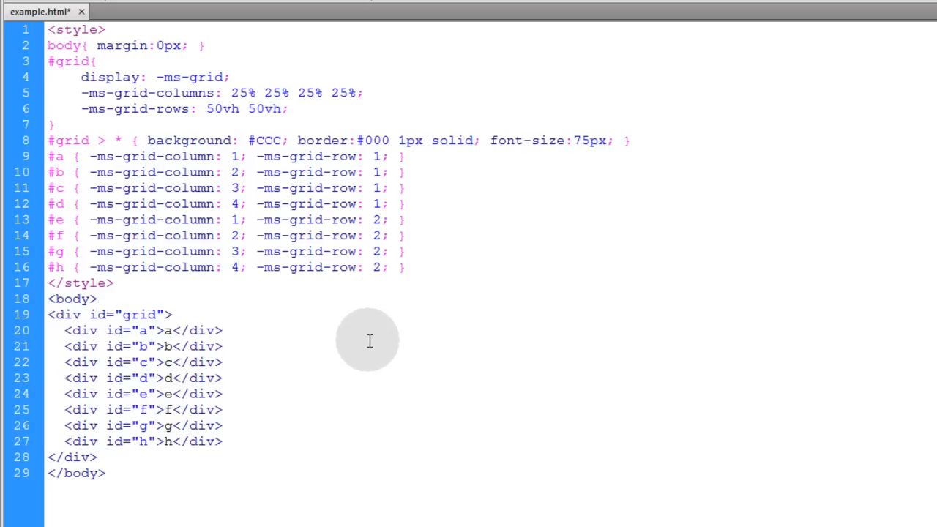
Resize the Internet Explorer window to check the header/nav/content/aside/footer layout adapts.
drag(47, 299, 106, 473)
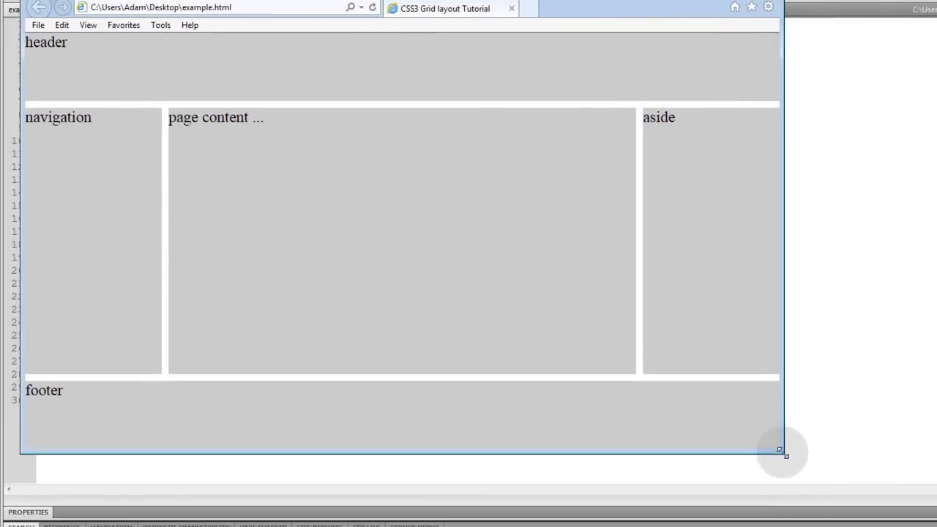
drag(779, 450, 791, 464)
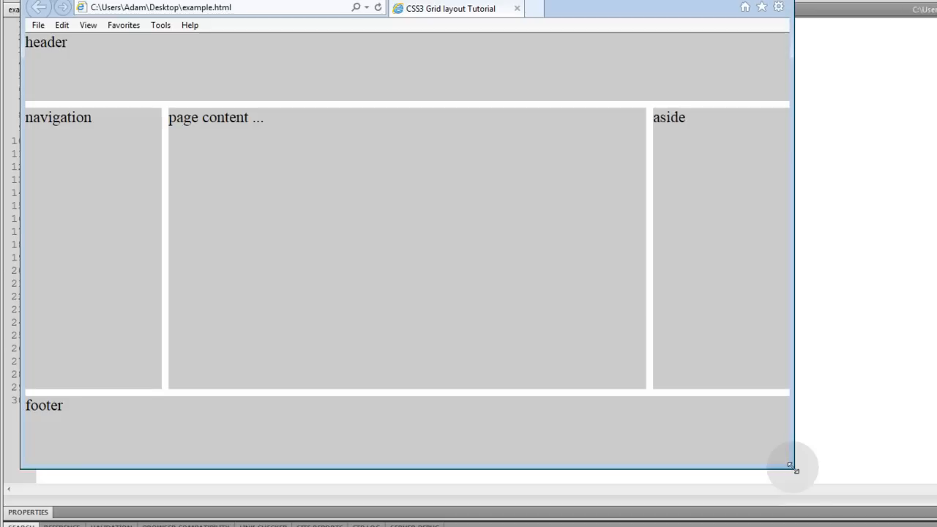
mouse_move(702, 120)
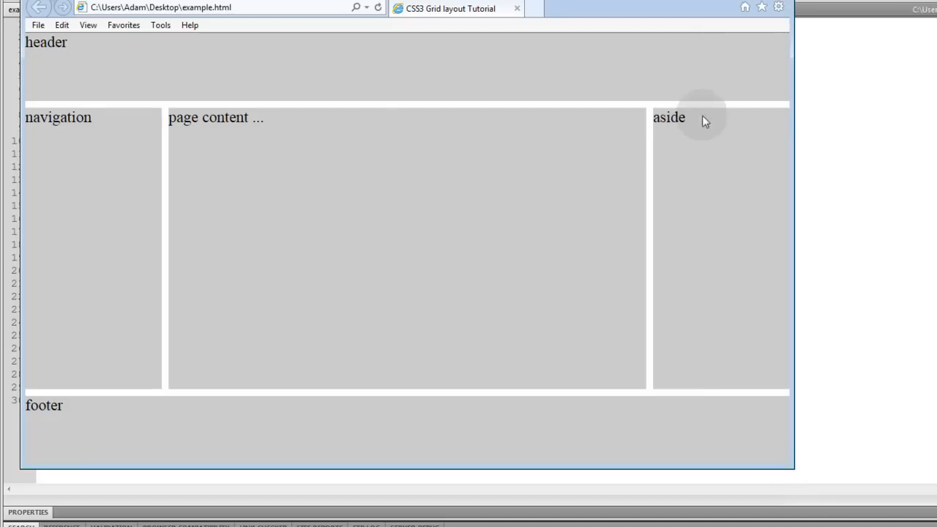
mouse_move(267, 143)
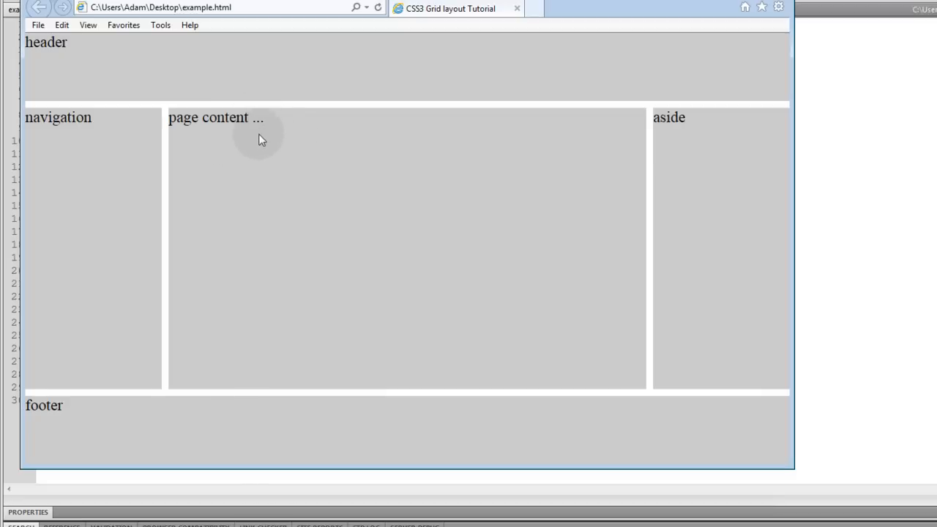
mouse_move(170, 85)
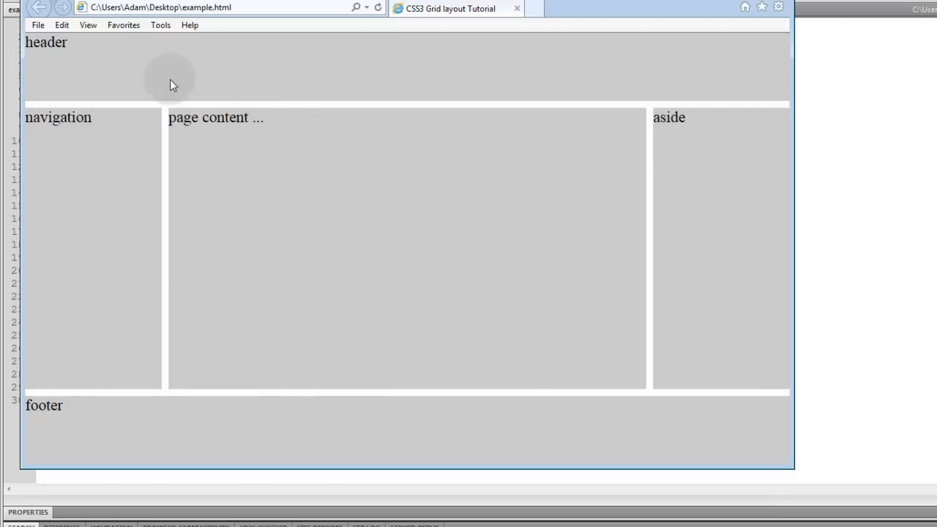
drag(792, 467, 688, 446)
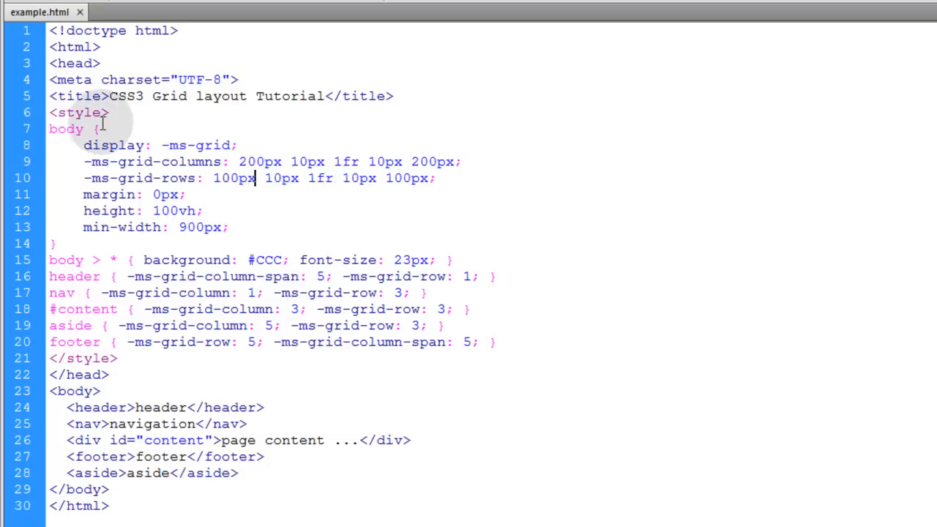
double_click(65, 128)
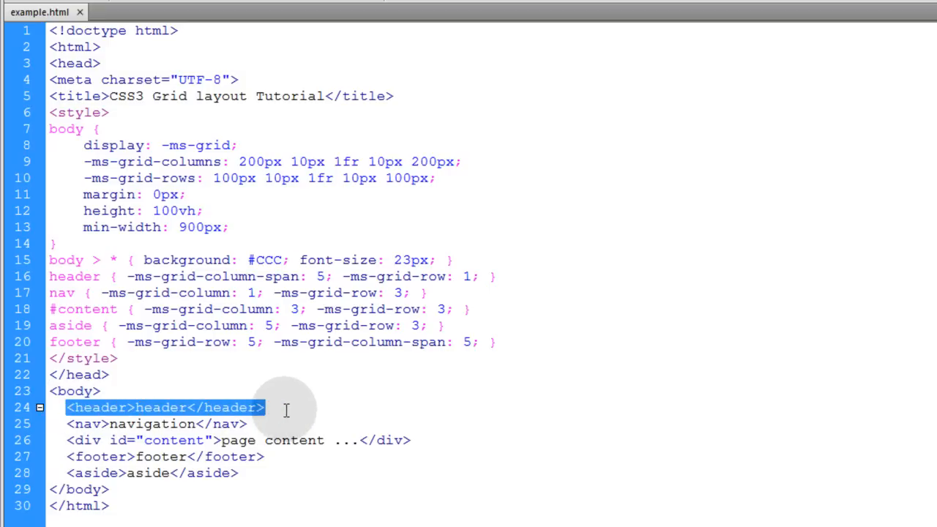
click(165, 423)
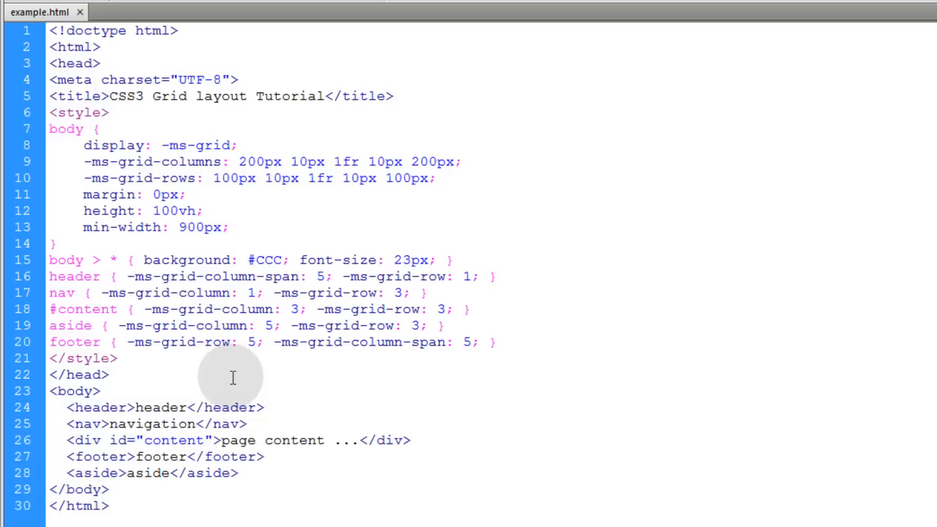
click(108, 373)
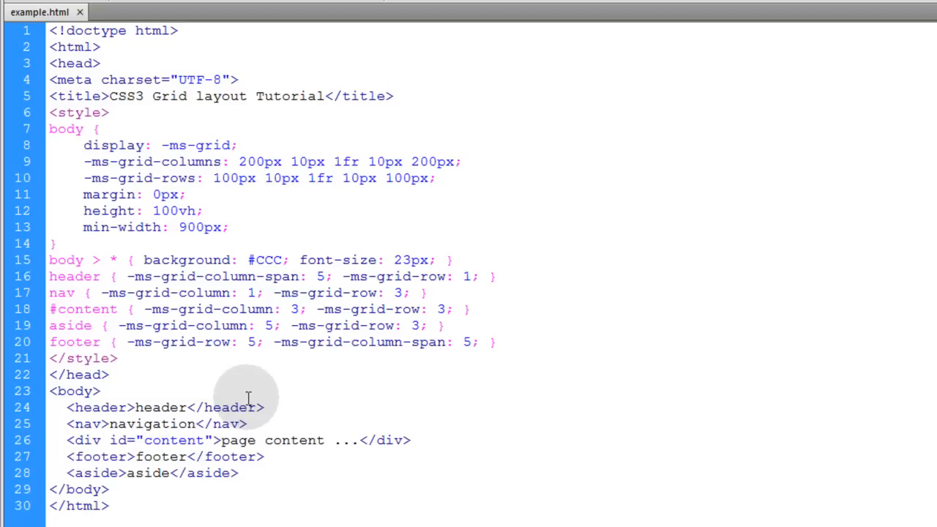
mouse_move(265, 415)
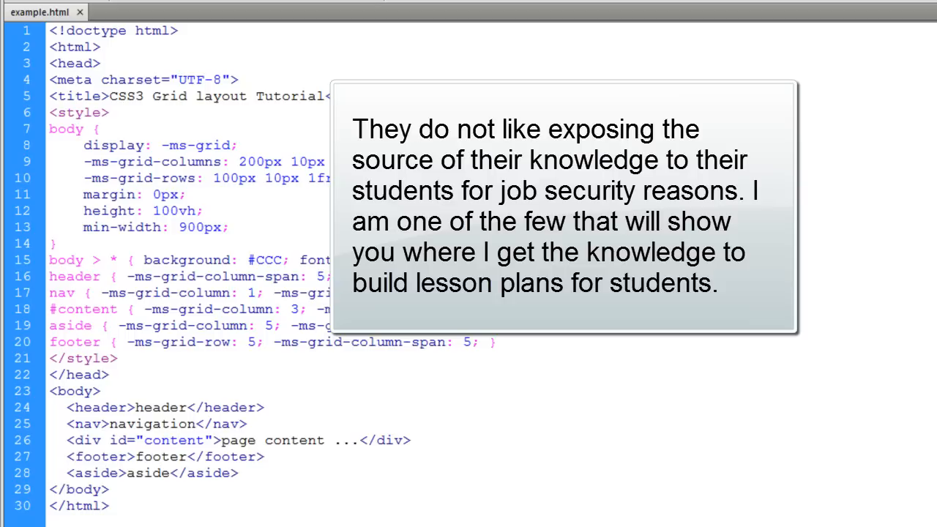
Scroll the 2012 CSS Grid Layout draft down through its contents, game example and property index.
click(107, 374)
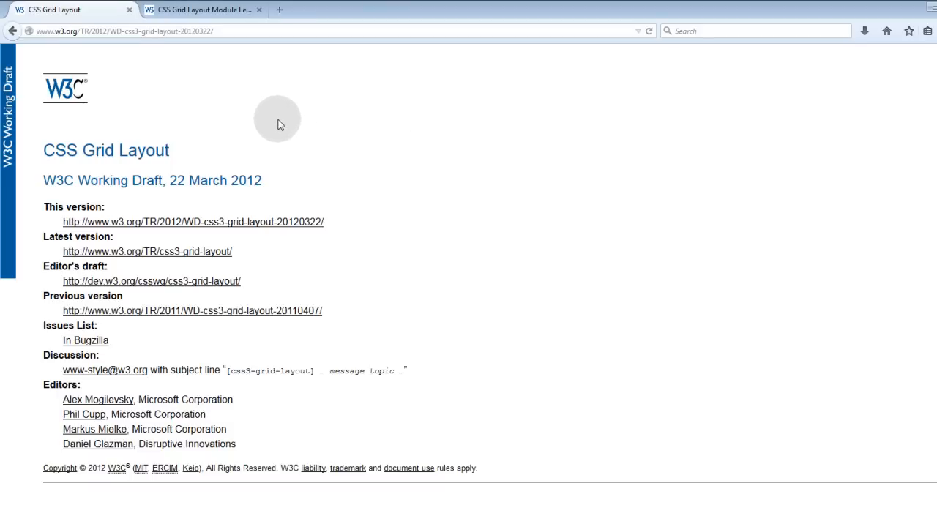
mouse_move(243, 126)
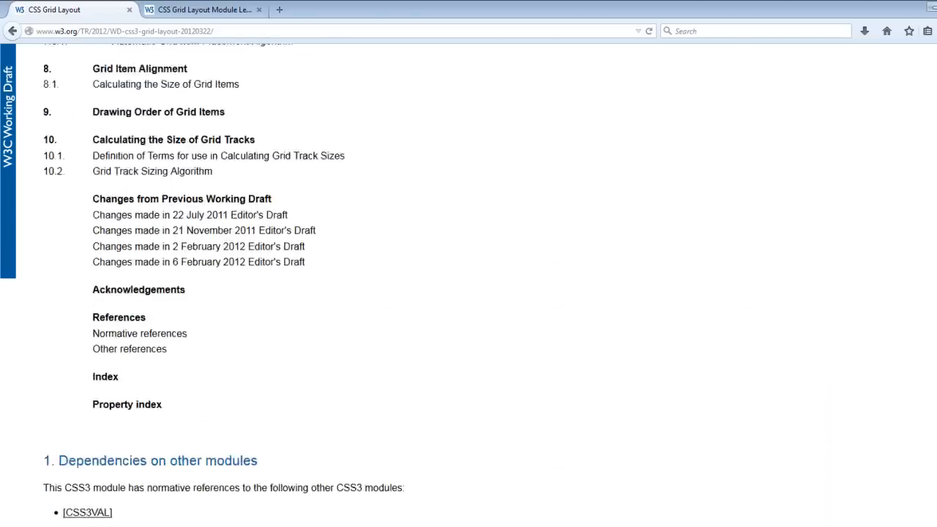
scroll(down, 3)
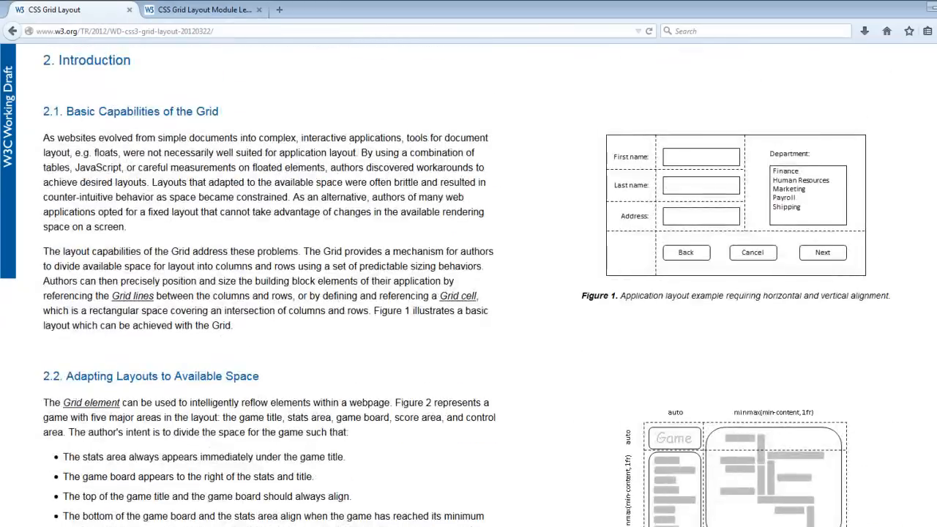
scroll(down, 3)
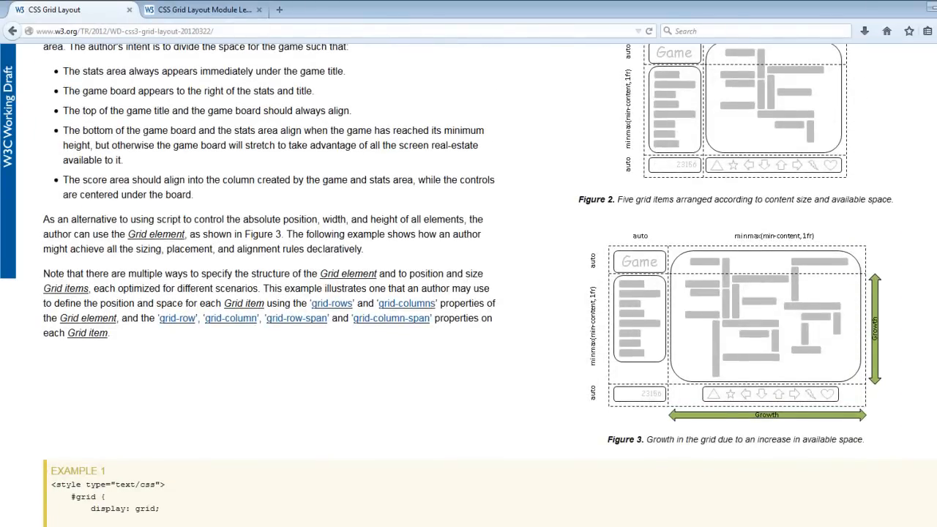
scroll(down, 3)
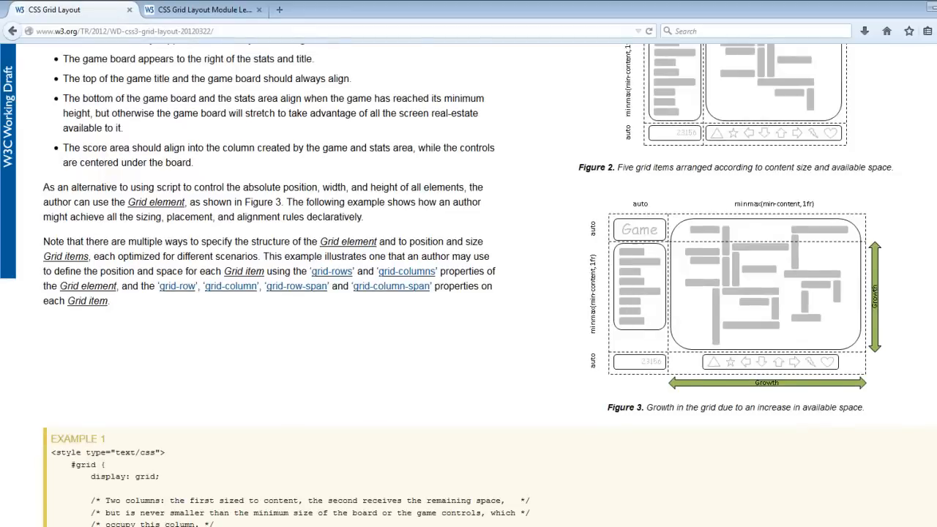
scroll(down, 3)
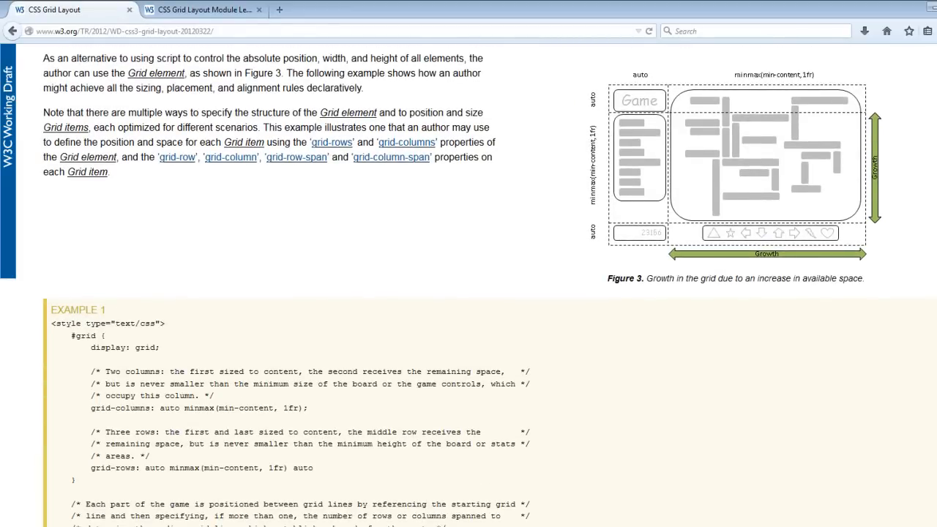
scroll(down, 3)
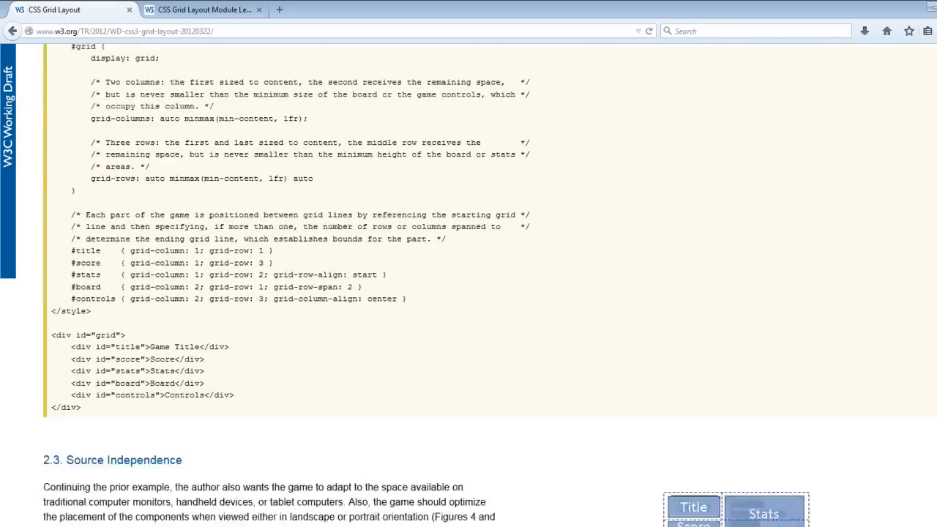
scroll(down, 3)
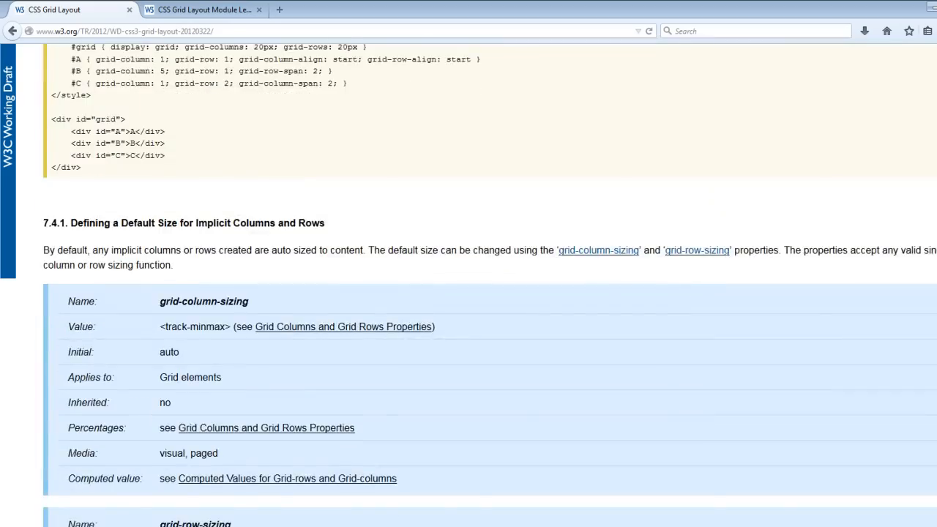
scroll(down, 3)
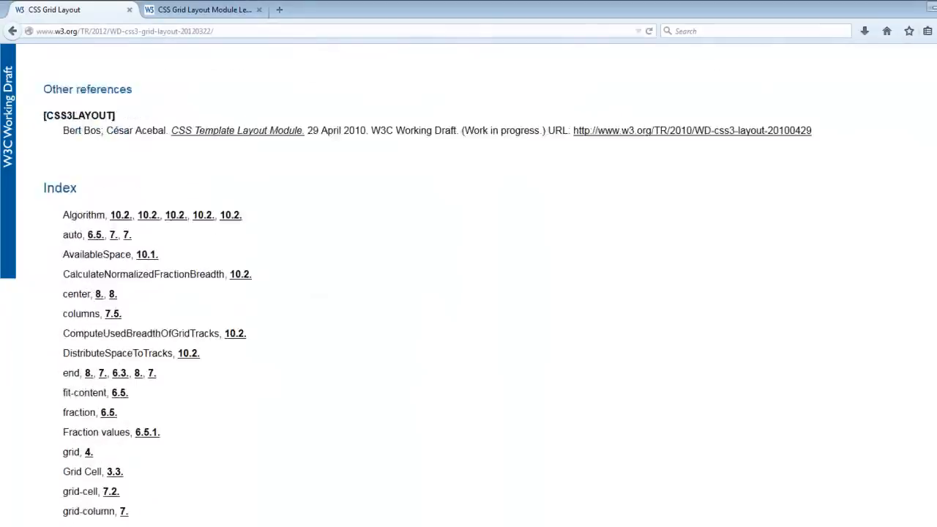
scroll(down, 3)
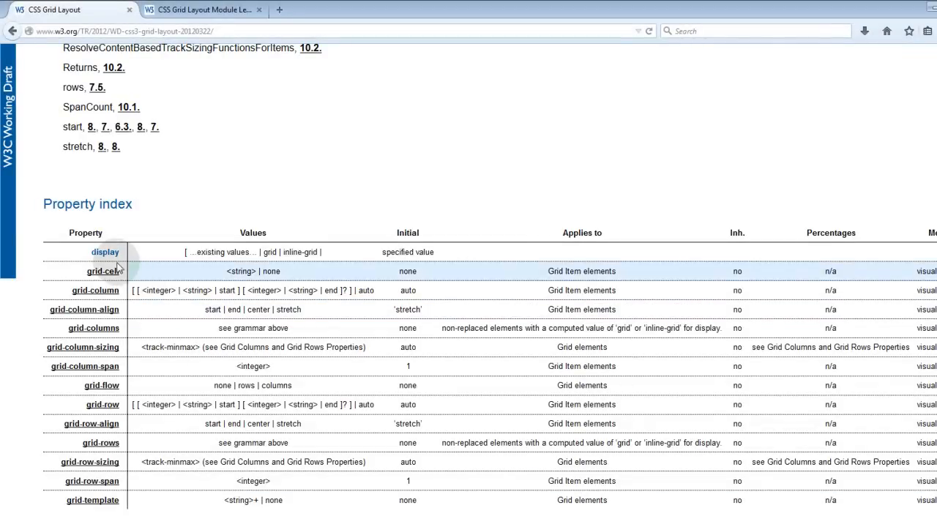
mouse_move(84, 374)
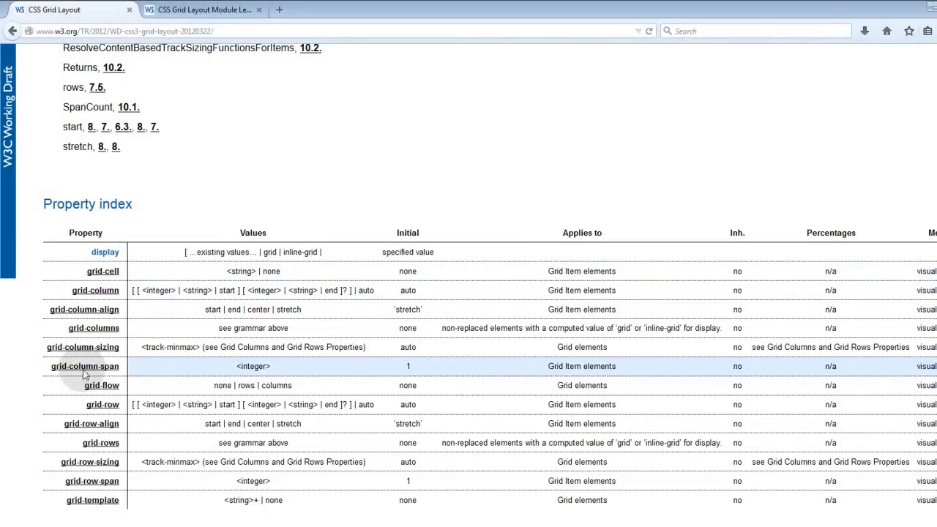
click(84, 366)
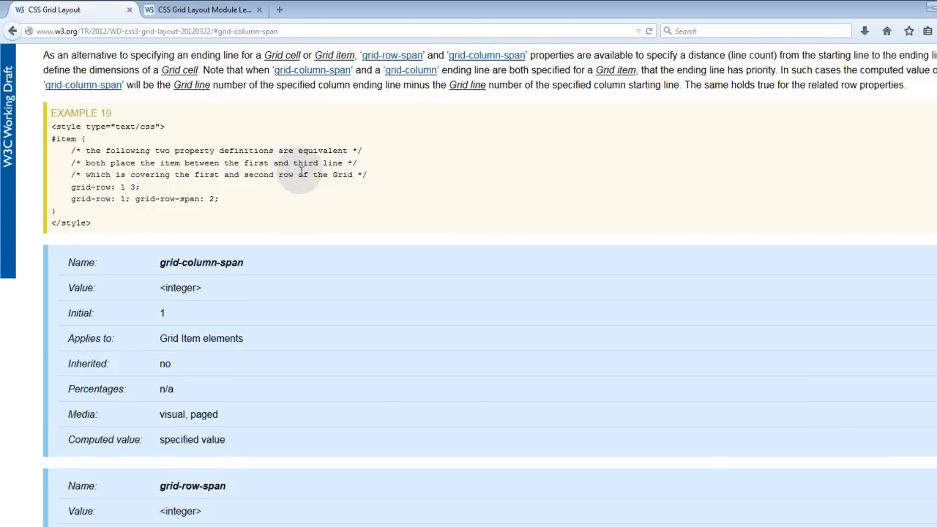
scroll(down, 3)
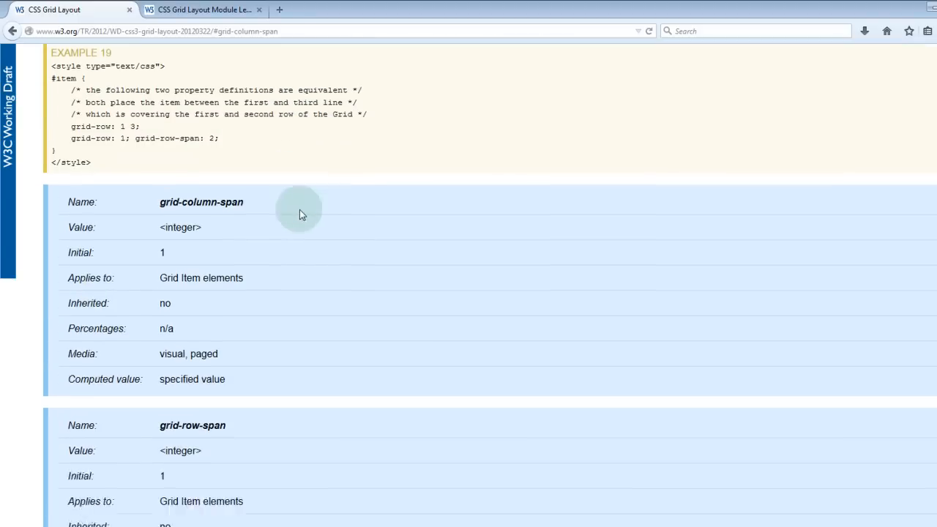
scroll(down, 3)
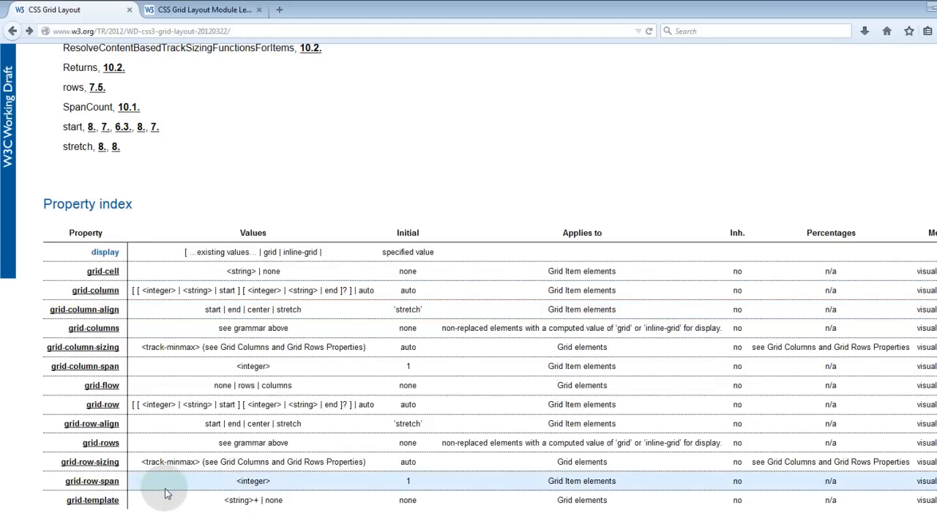
mouse_move(677, 513)
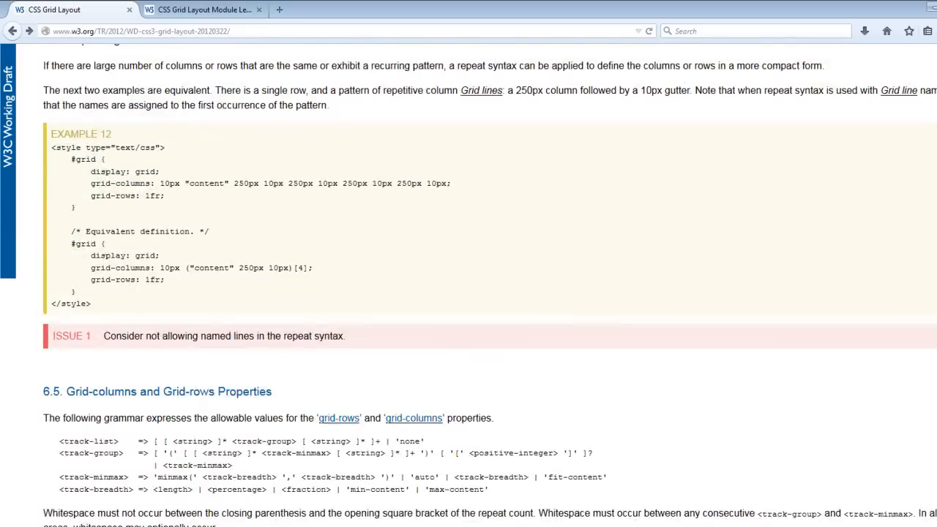
scroll(up, 3)
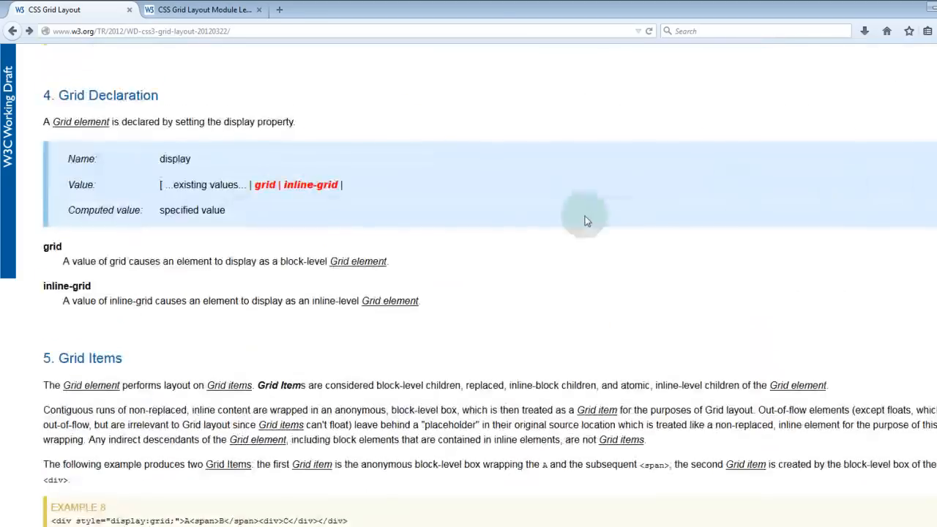
scroll(down, 3)
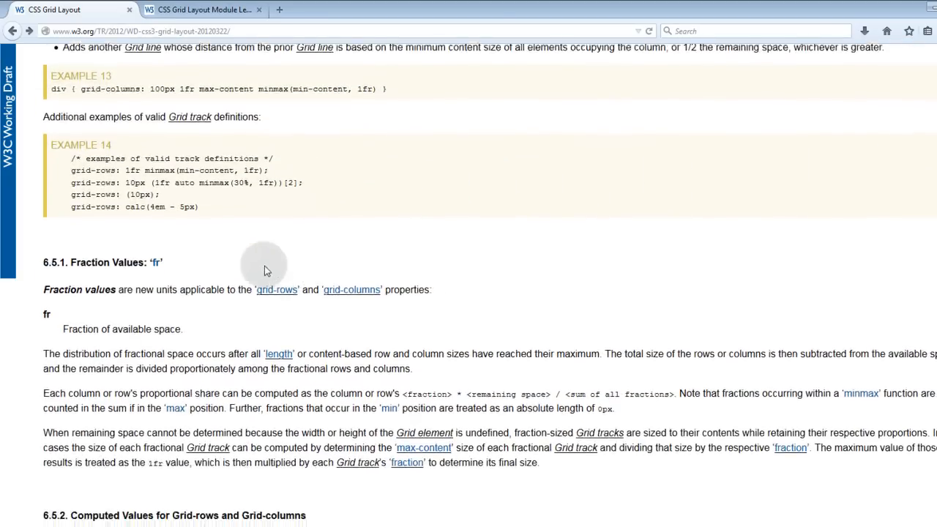
scroll(down, 3)
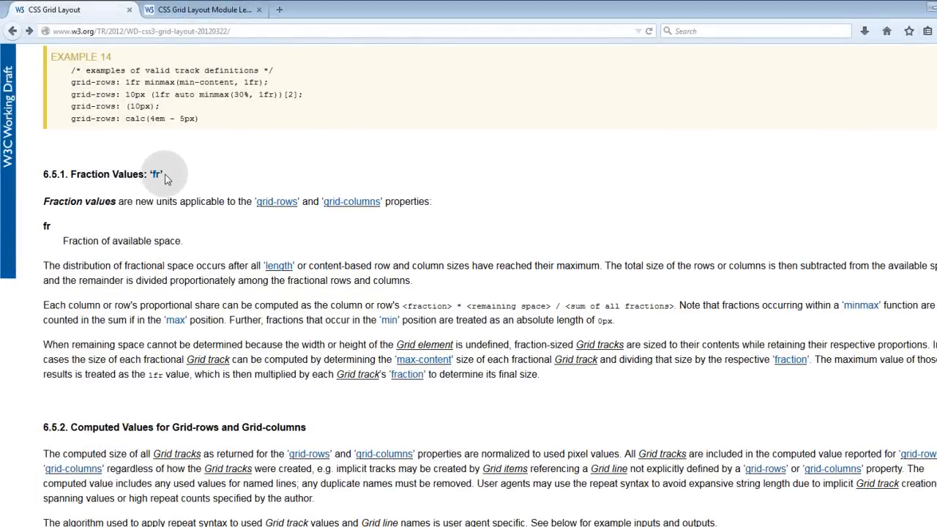
mouse_move(261, 175)
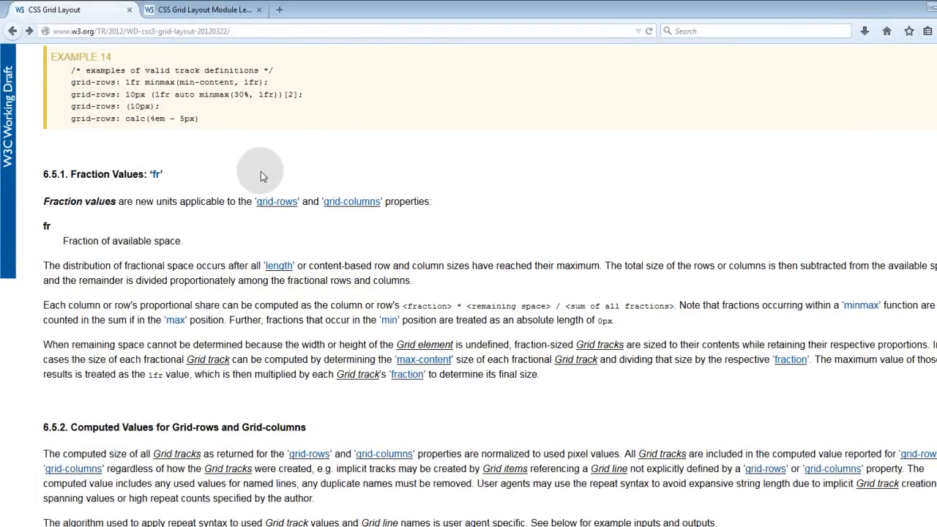
scroll(down, 3)
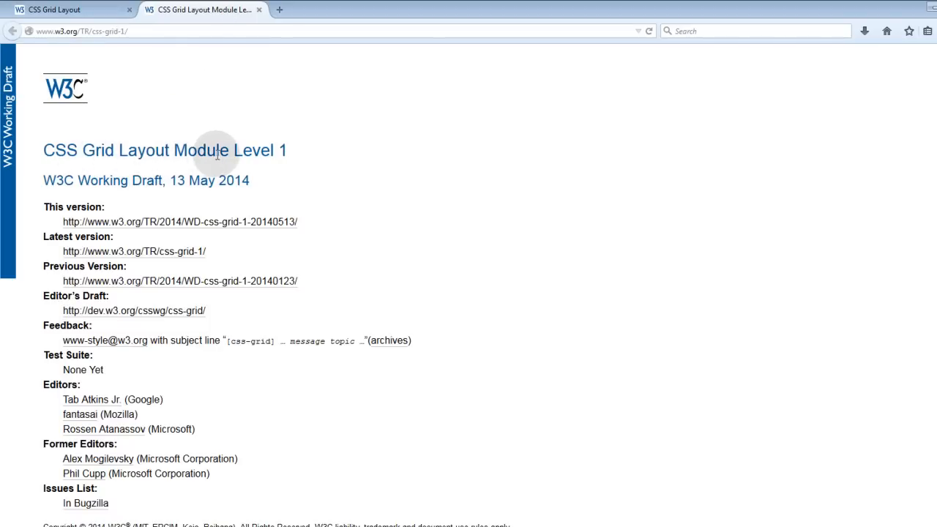
Highlight 'Working Draft' on the 2014 Grid Layout Level 1 spec and scroll to its conformance sections.
double_click(119, 180)
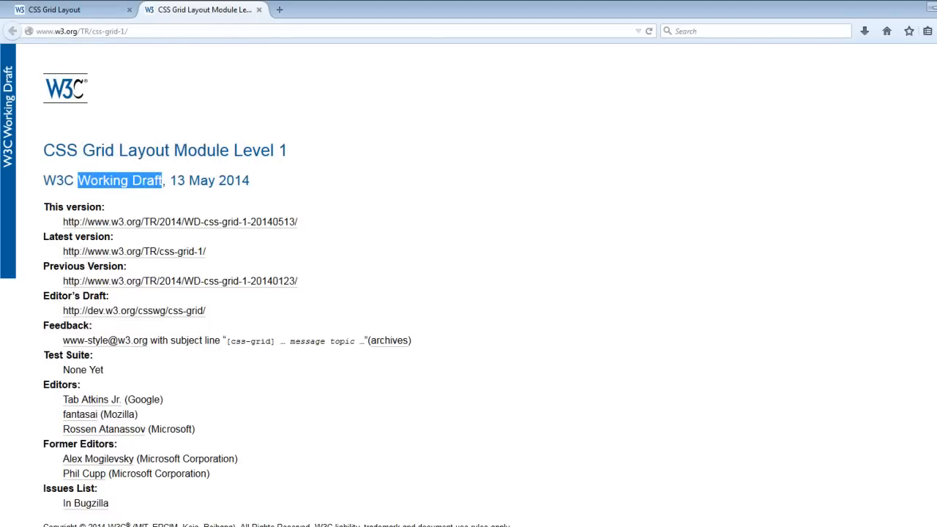
scroll(down, 3)
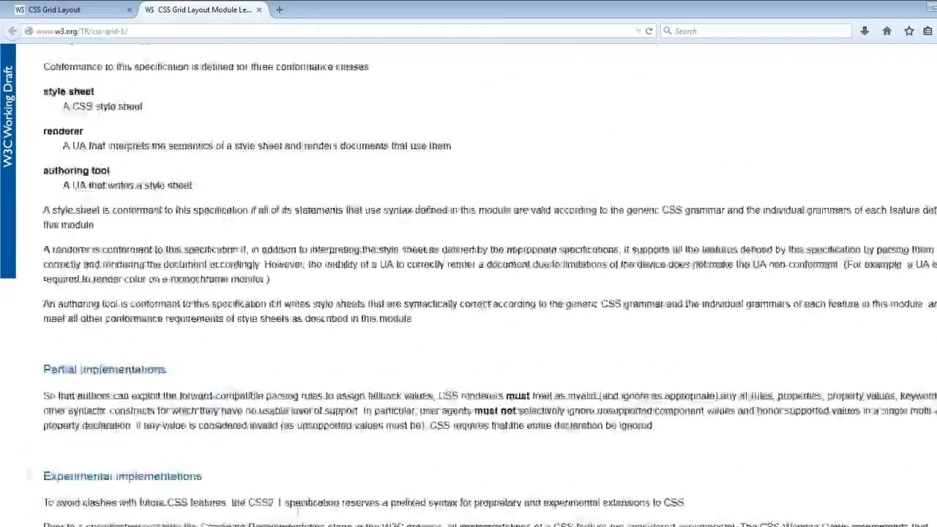
scroll(down, 3)
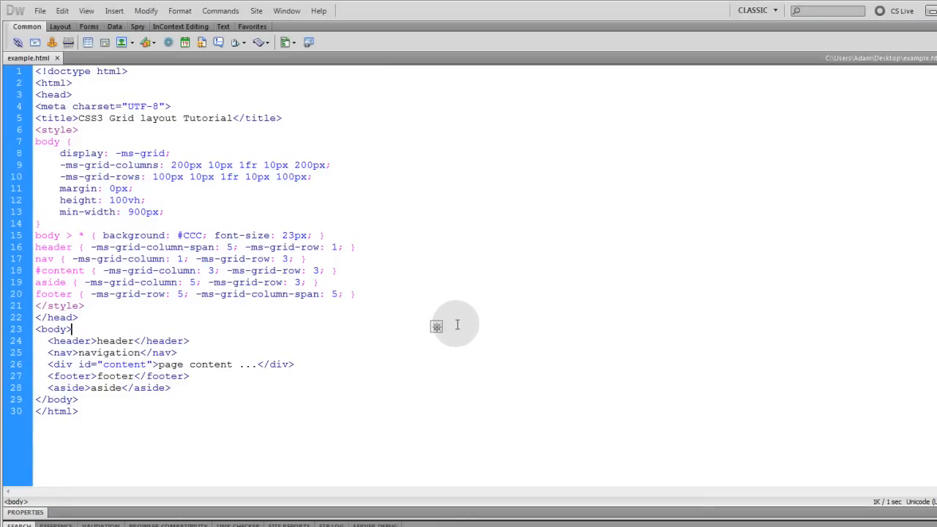
mouse_move(381, 362)
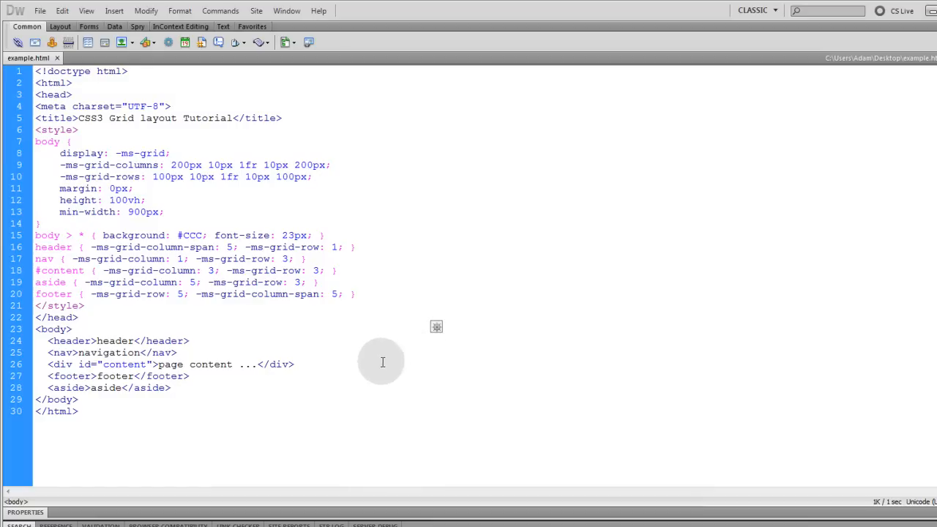